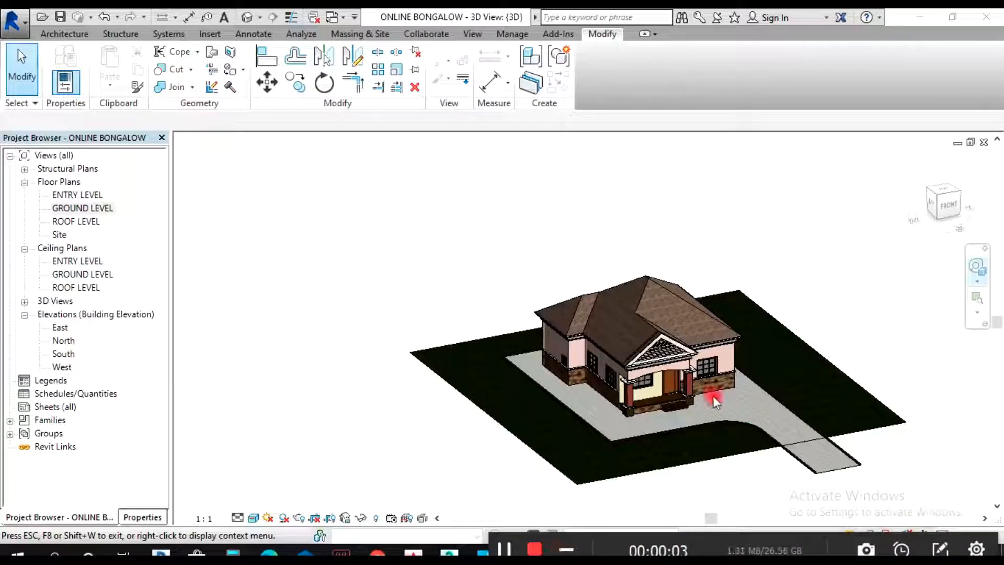
Step: Zoom into the bungalow in 3D and open the GROUND LEVEL floor plan
left_click_drag(715, 401, 592, 421)
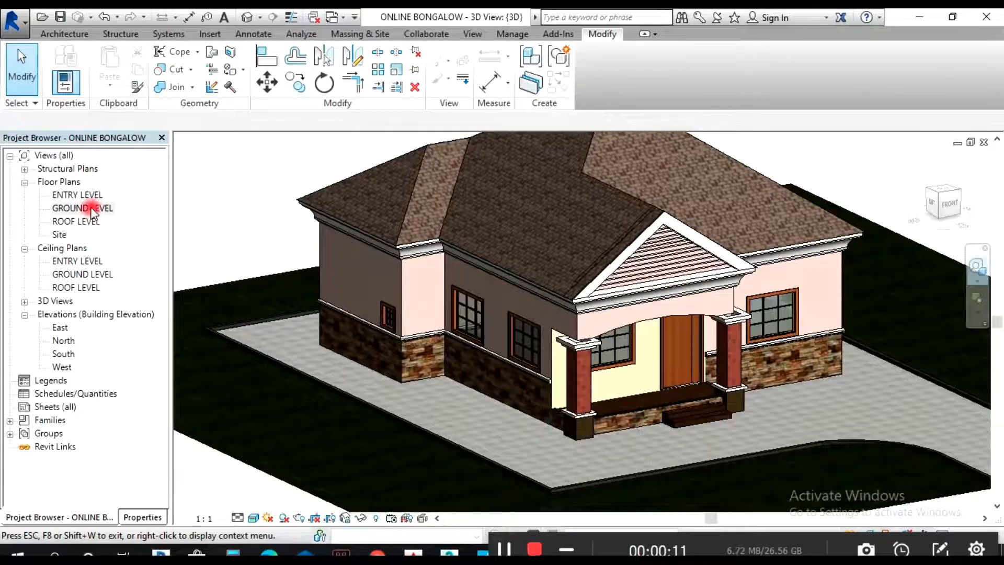
double_click(82, 208)
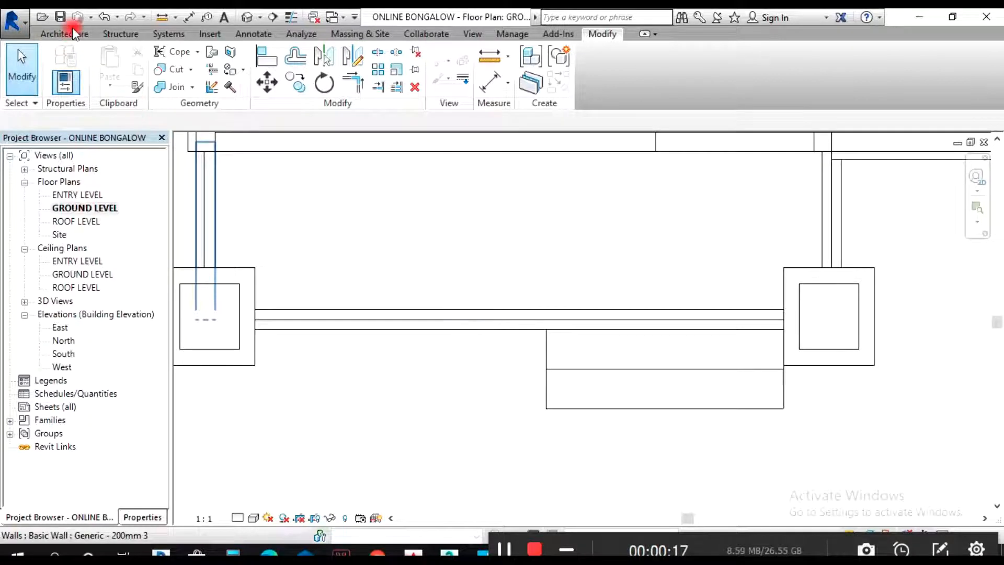
Step: Sketch a porch-steps railing set to Sloped with a Custom height correction of 450
left_click(62, 33)
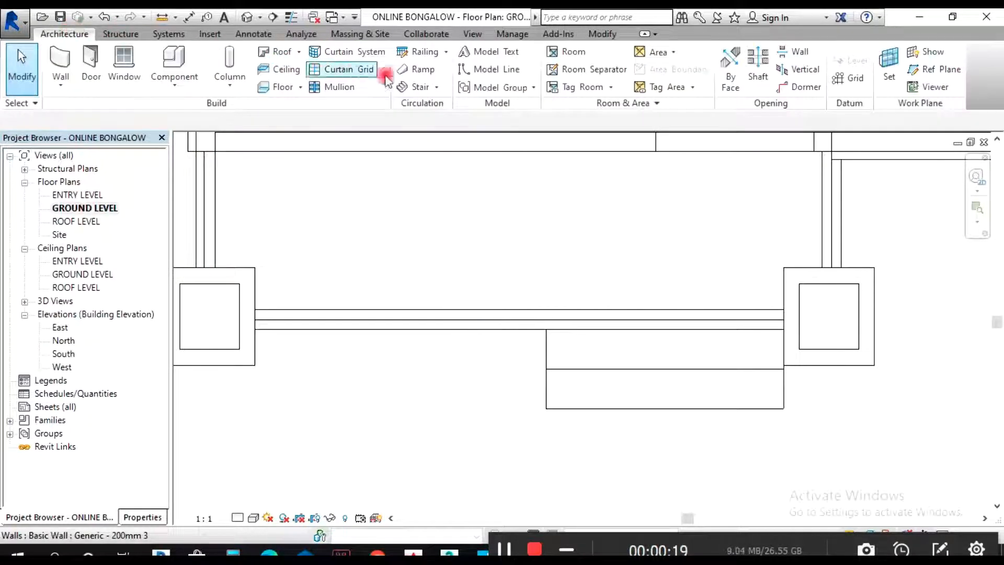
mouse_move(424, 52)
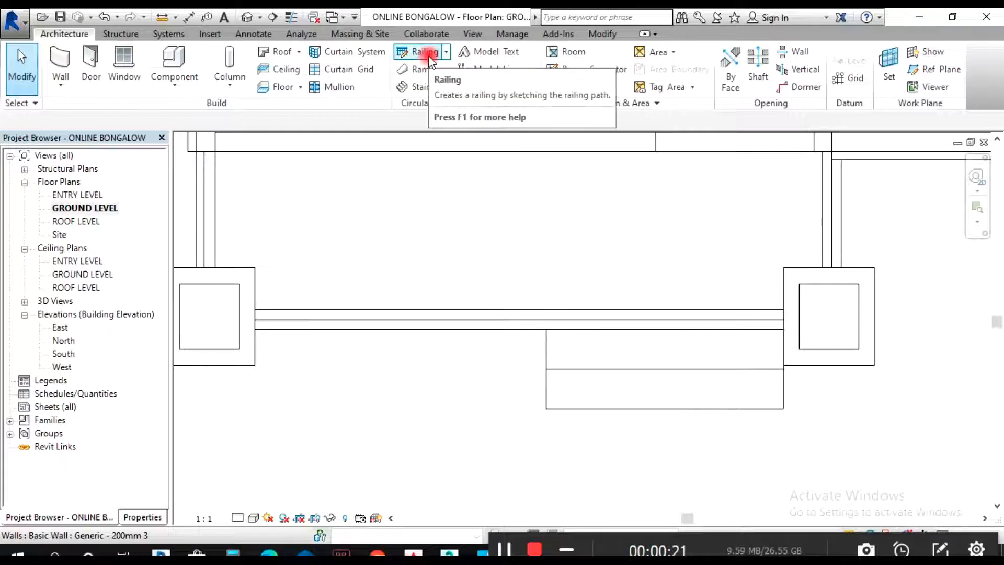
left_click(420, 52)
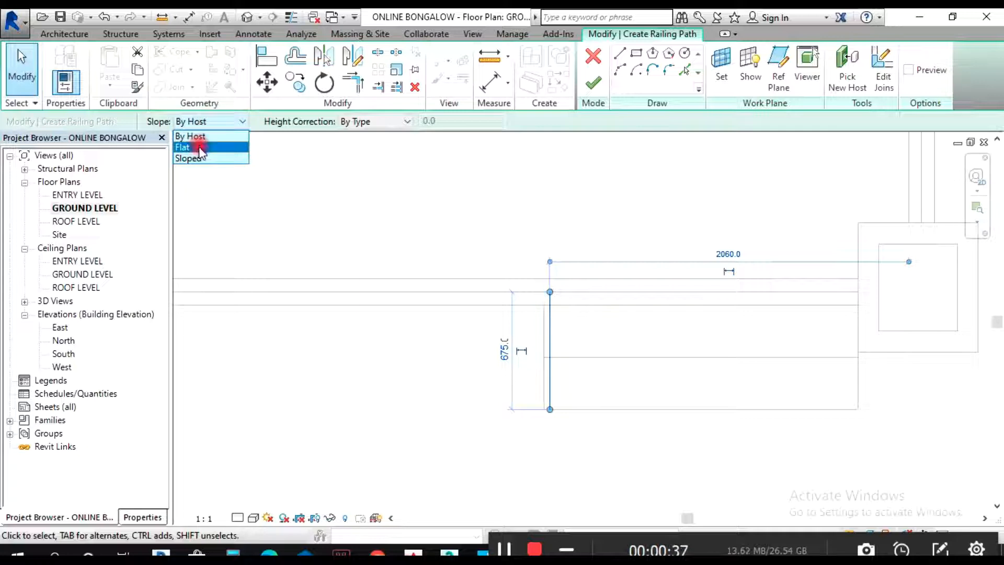
left_click(190, 158)
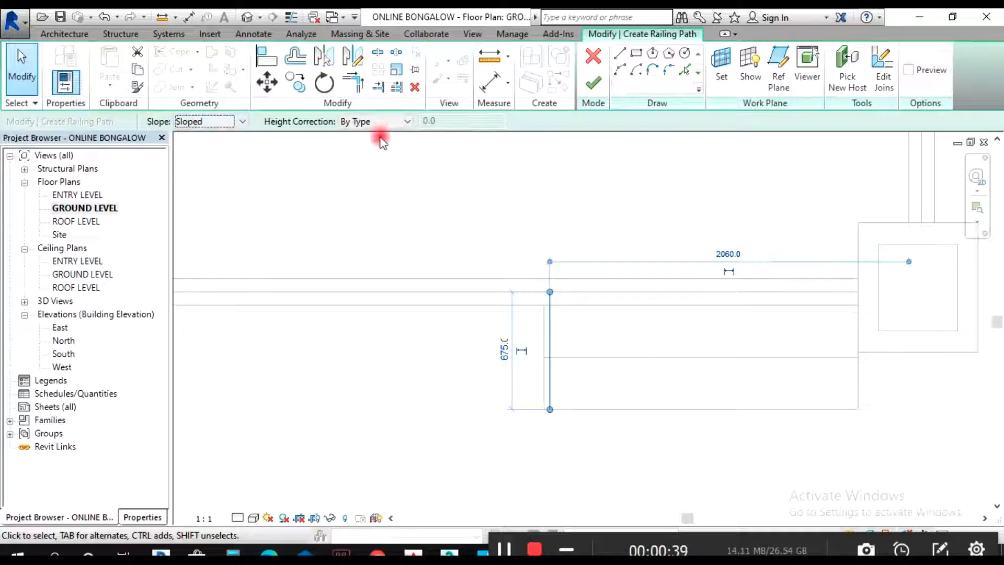
left_click(405, 121)
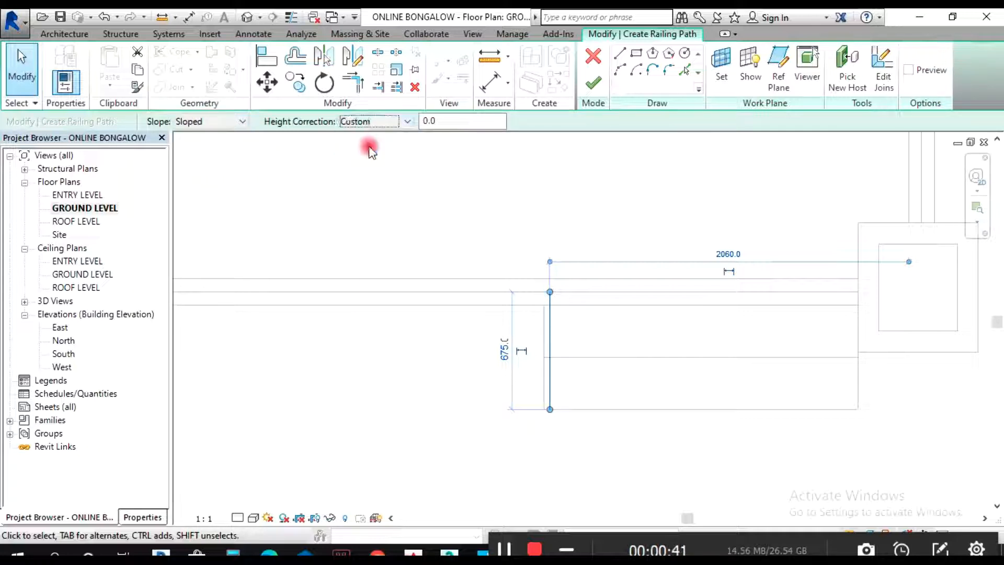
left_click(463, 122)
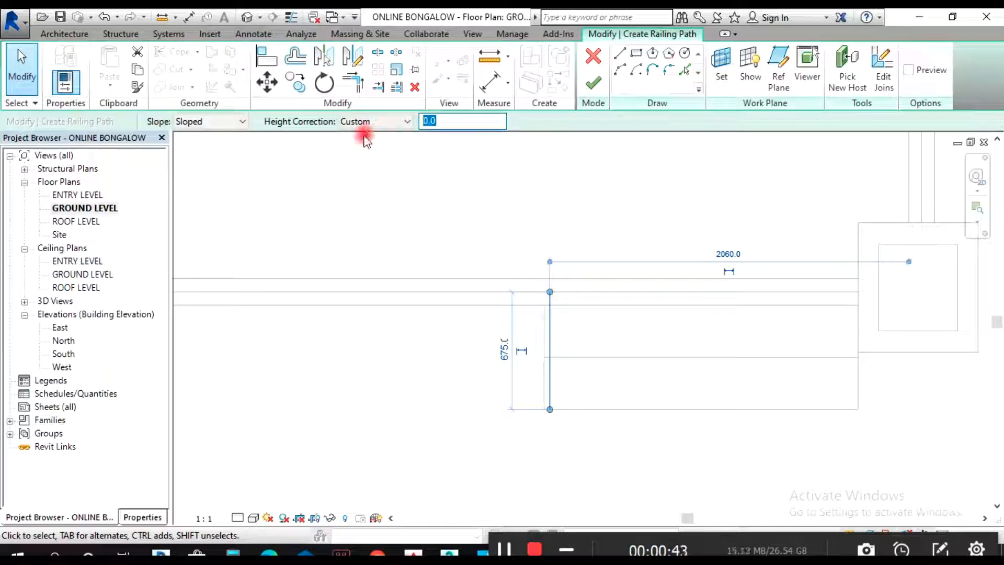
type("450")
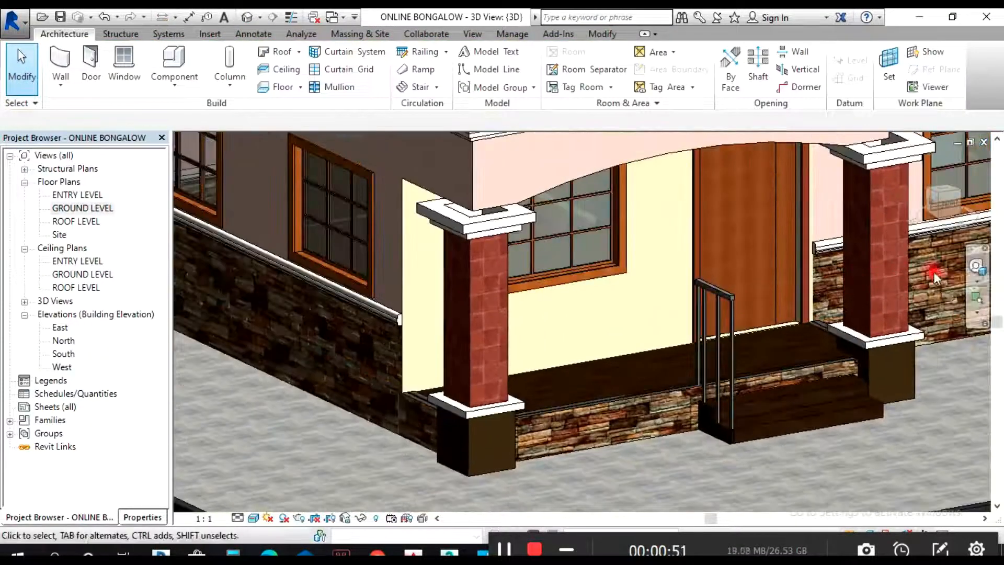
Step: Select the porch-steps railing, re-edit its path and slope, finish, then delete it
left_click_drag(935, 276, 805, 414)
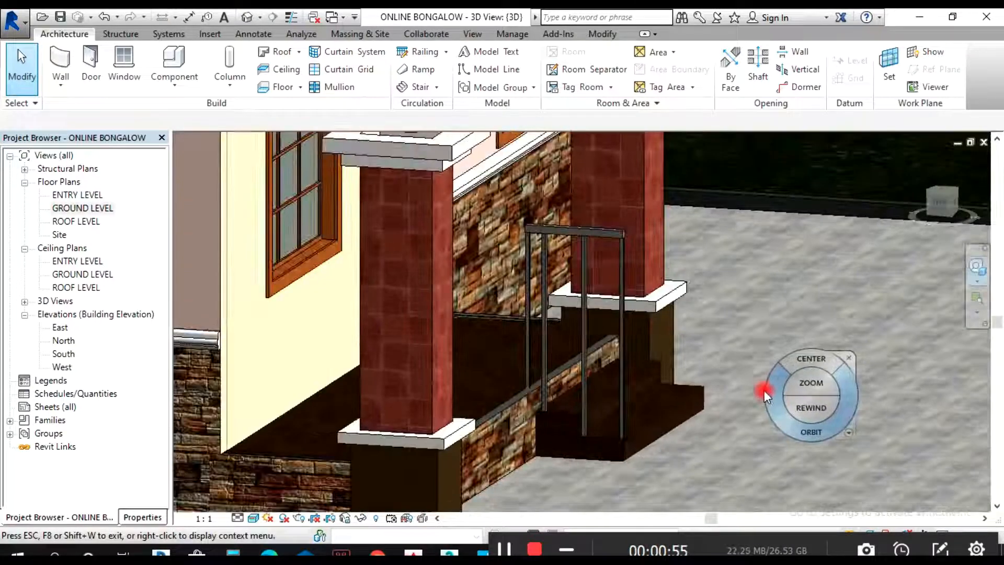
left_click(589, 262)
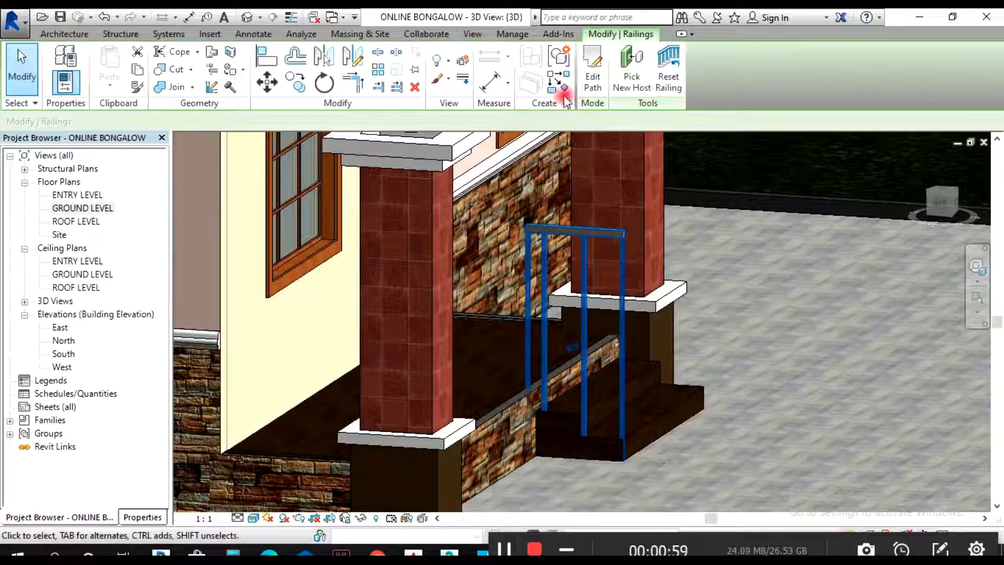
left_click(592, 65)
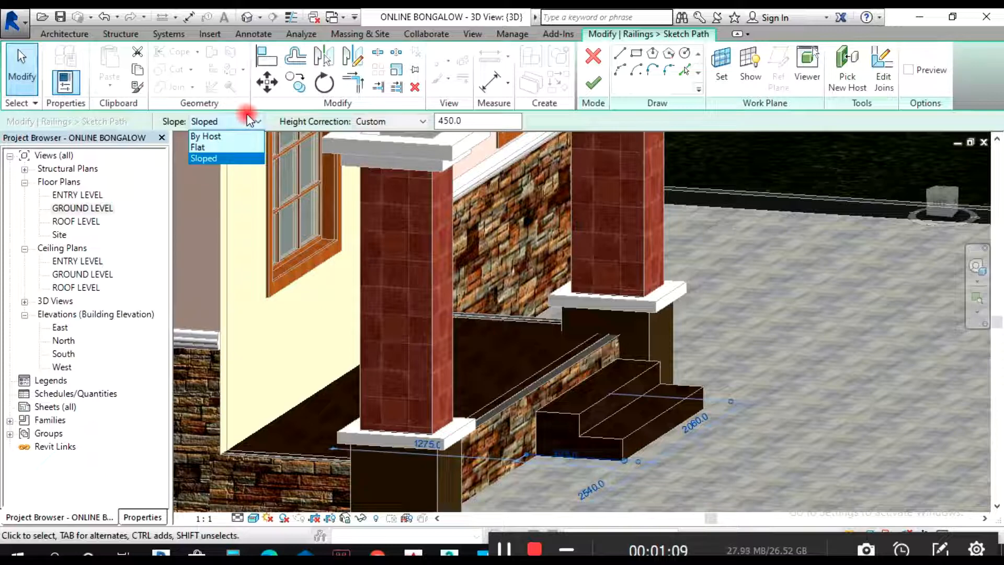
left_click(202, 158)
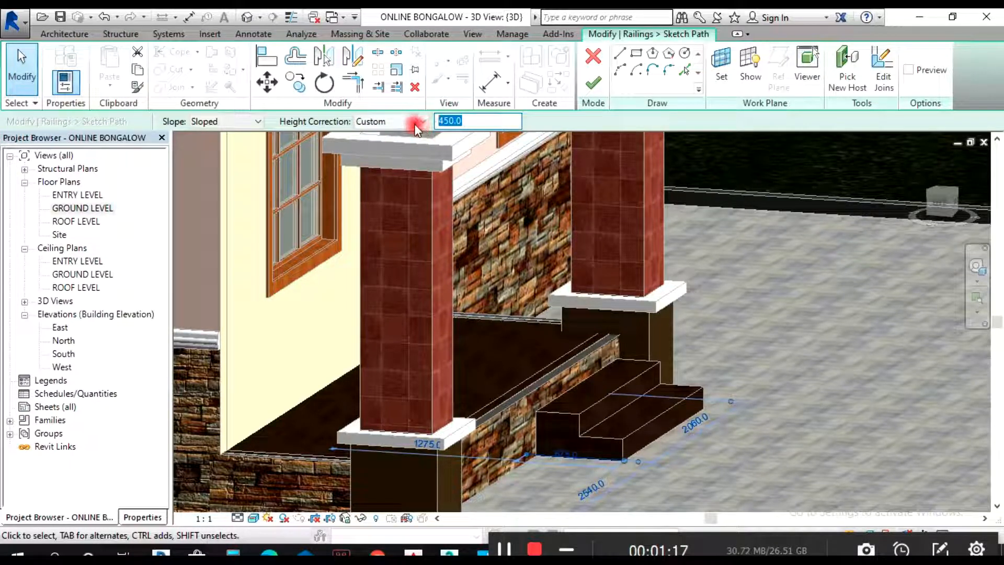
mouse_move(592, 84)
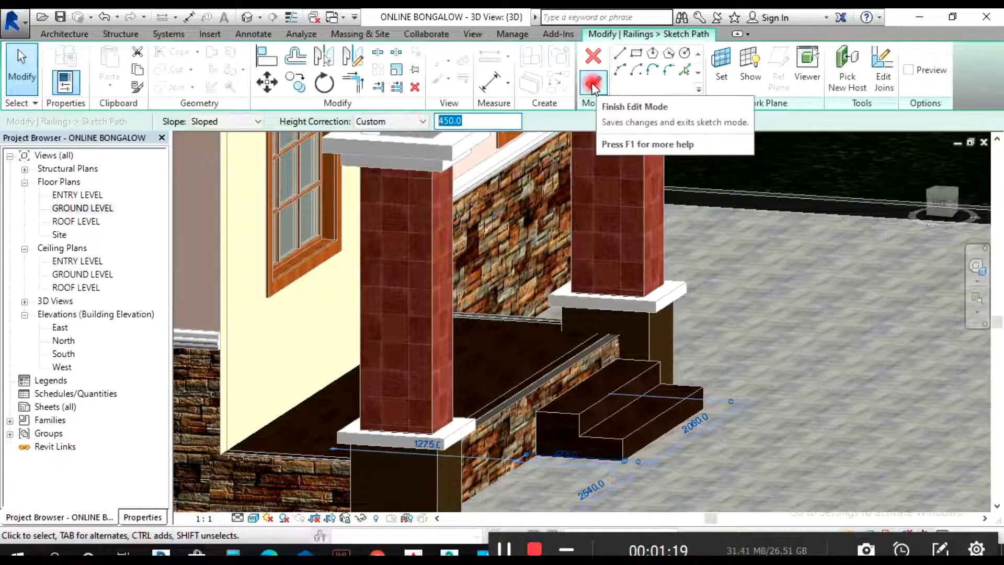
left_click(592, 81)
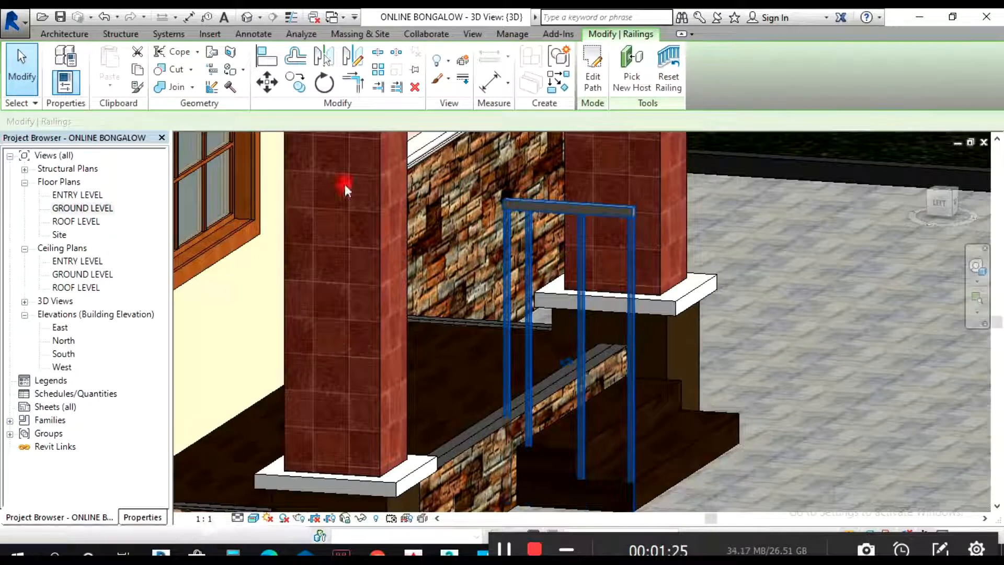
left_click(592, 61)
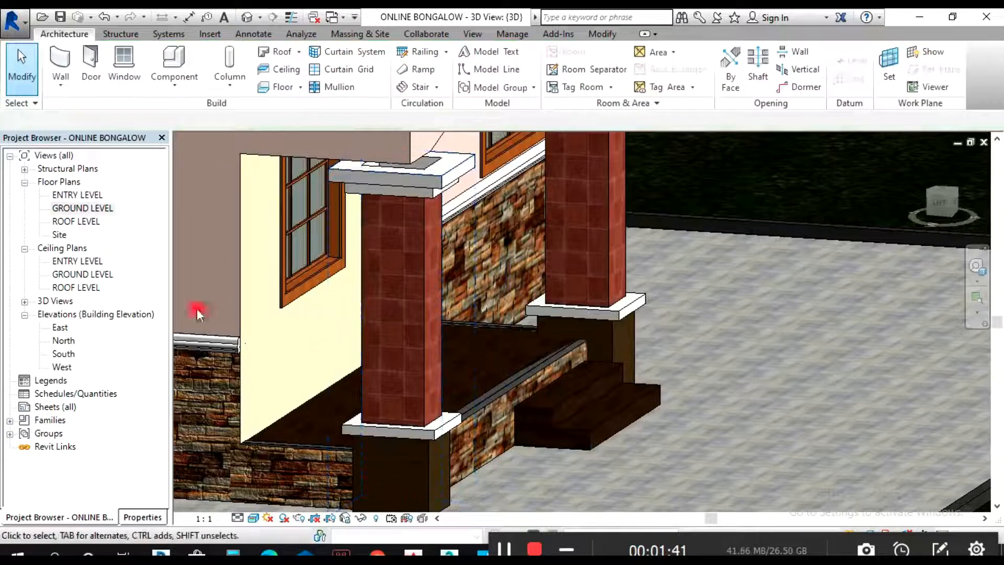
Step: Sketch an L-shaped railing along the porch edge on ENTRY LEVEL and review it in 3D
double_click(77, 195)
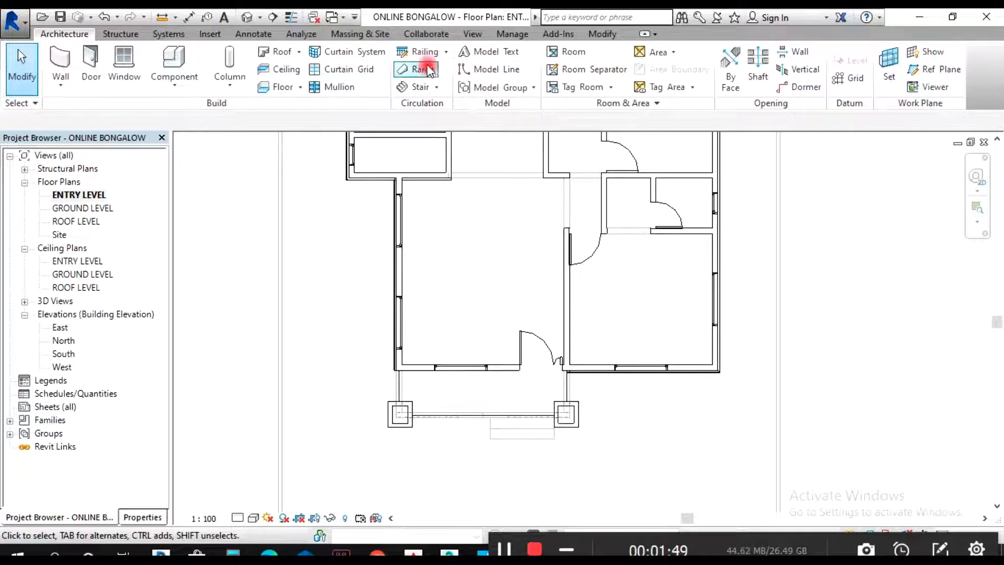
left_click(420, 69)
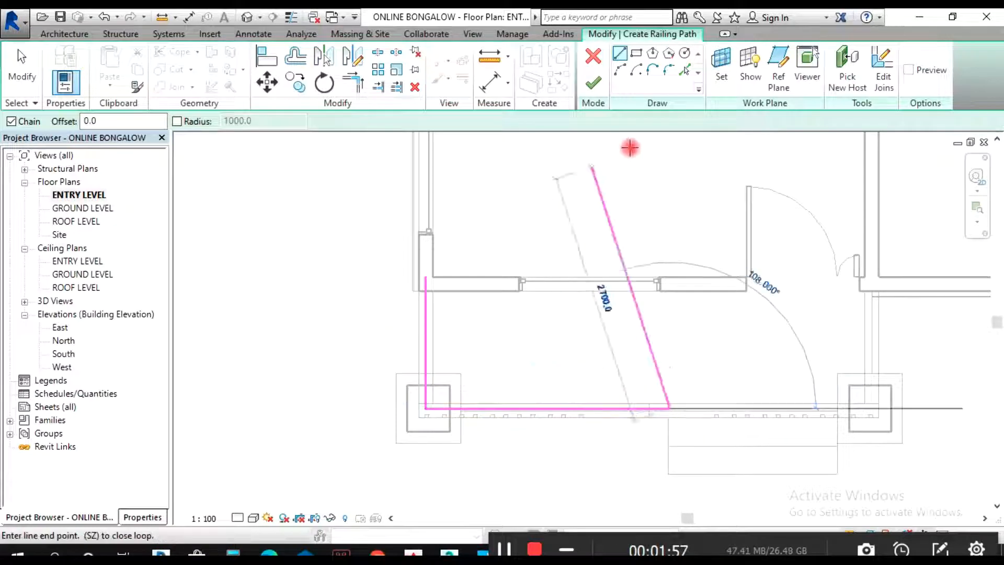
left_click(593, 83)
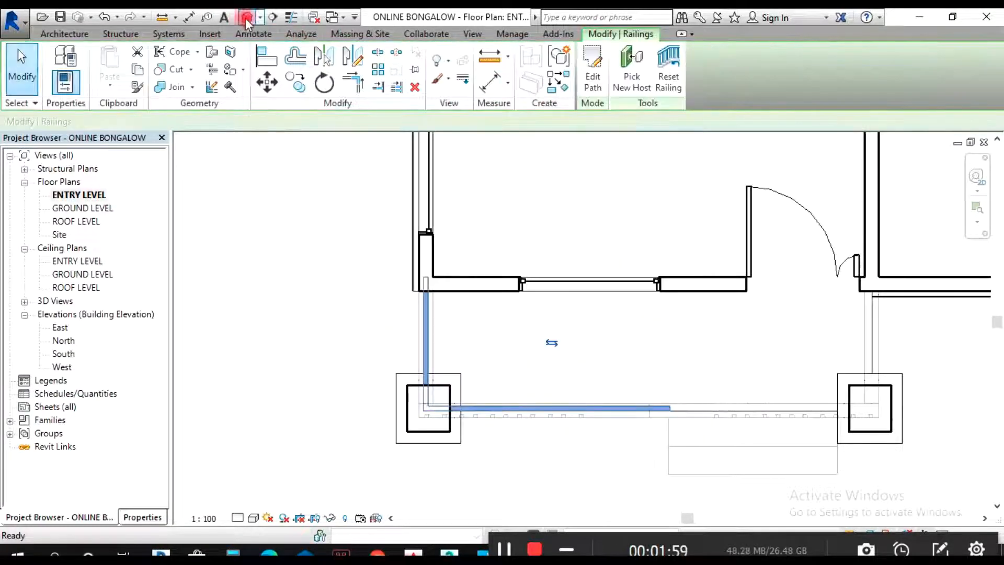
left_click(247, 16)
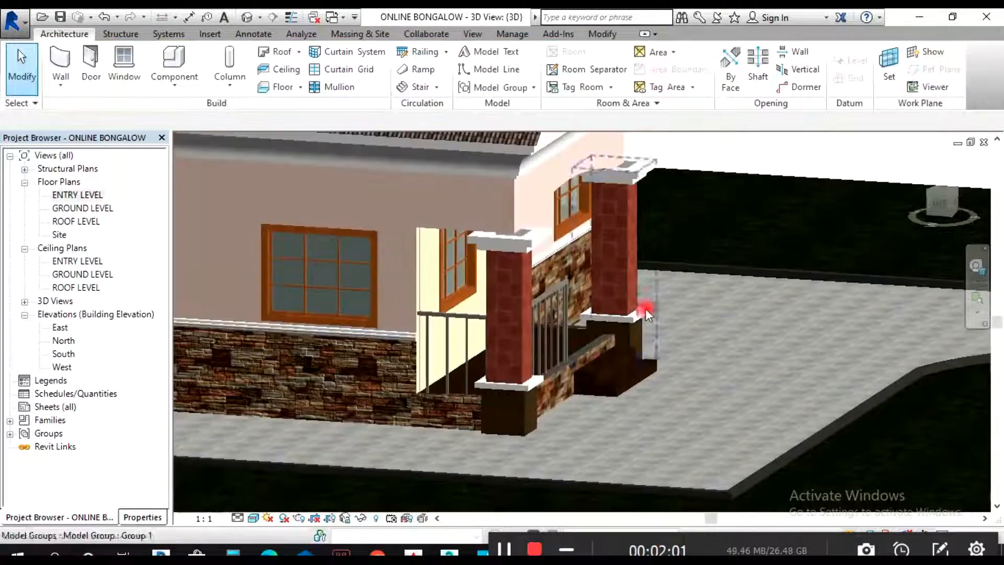
left_click_drag(646, 314, 941, 299)
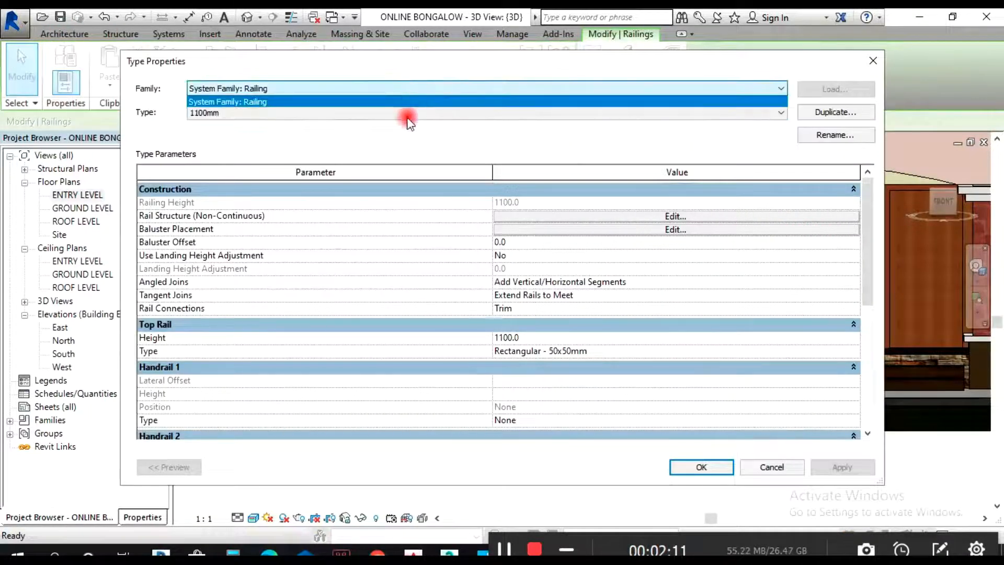
Step: Switch the porch railing to the Glass Panel - Bottom Fill type
left_click(777, 112)
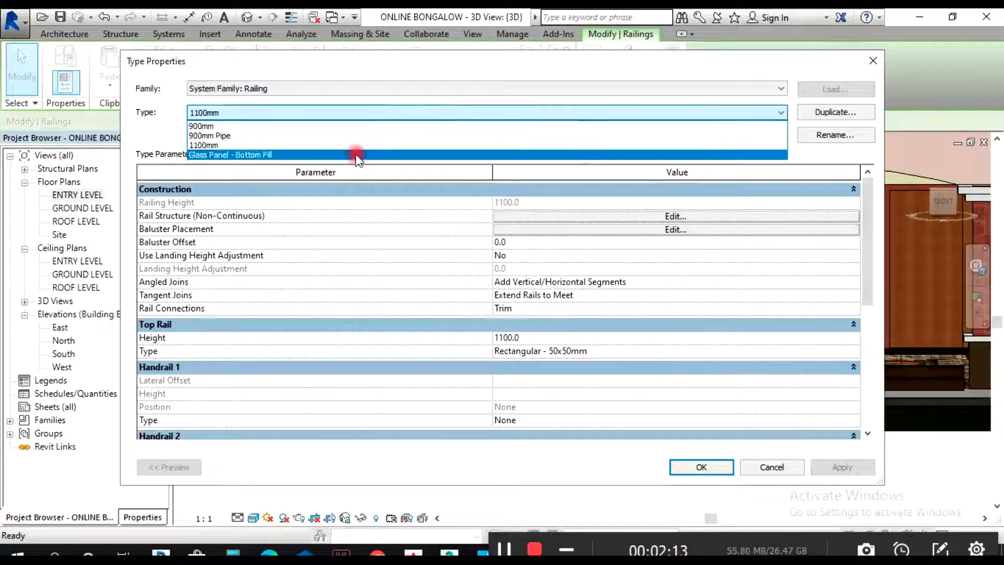
left_click(230, 155)
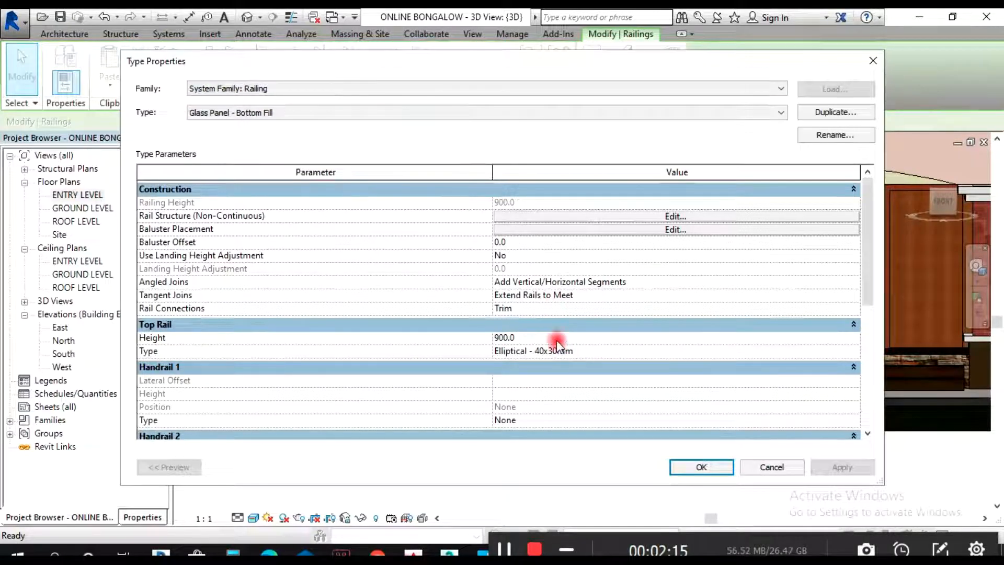
left_click(525, 337)
type("600")
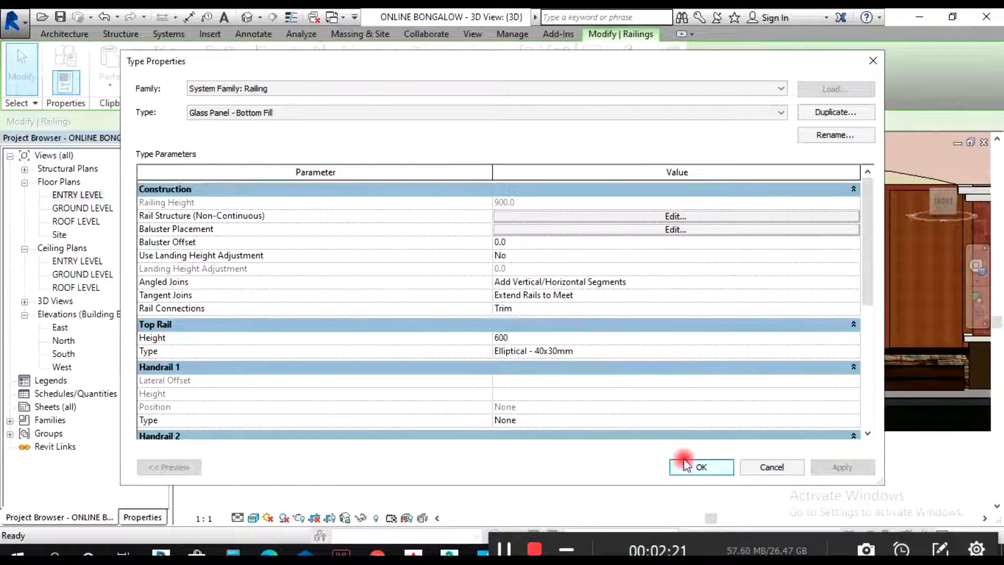
left_click(701, 467)
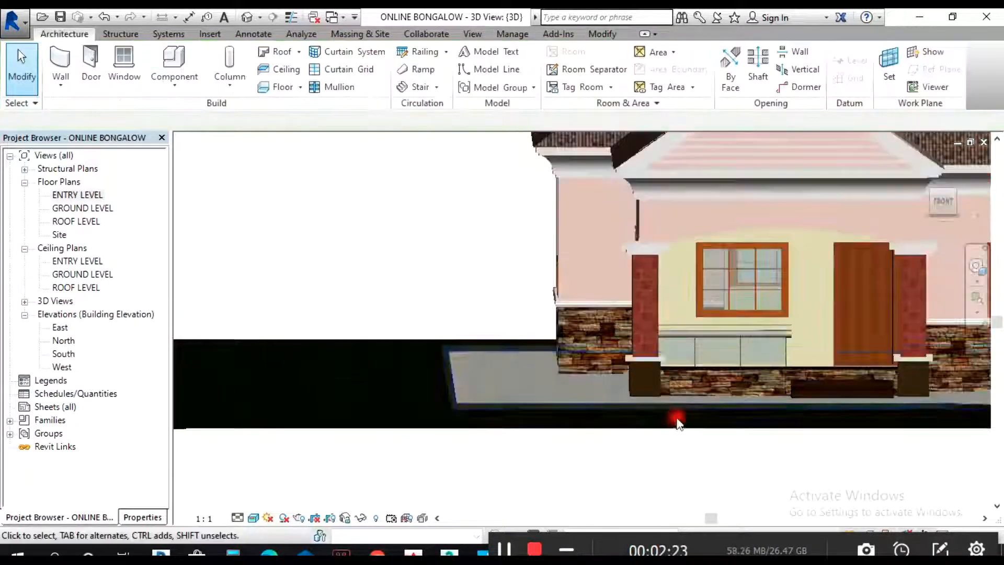
Step: Raise the type's Top Rail Height from 600 to a larger value and confirm
left_click_drag(678, 423, 668, 437)
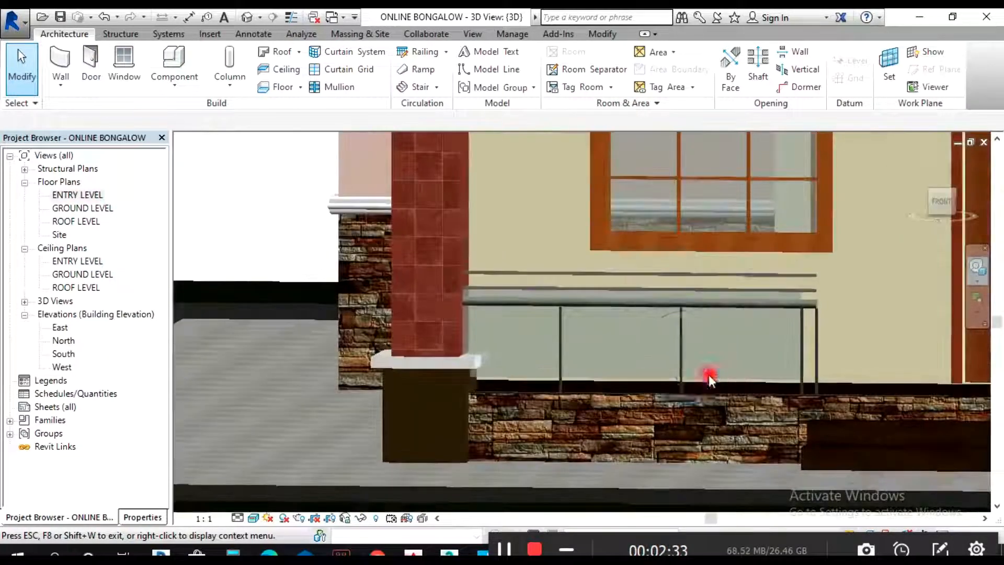
left_click(708, 377)
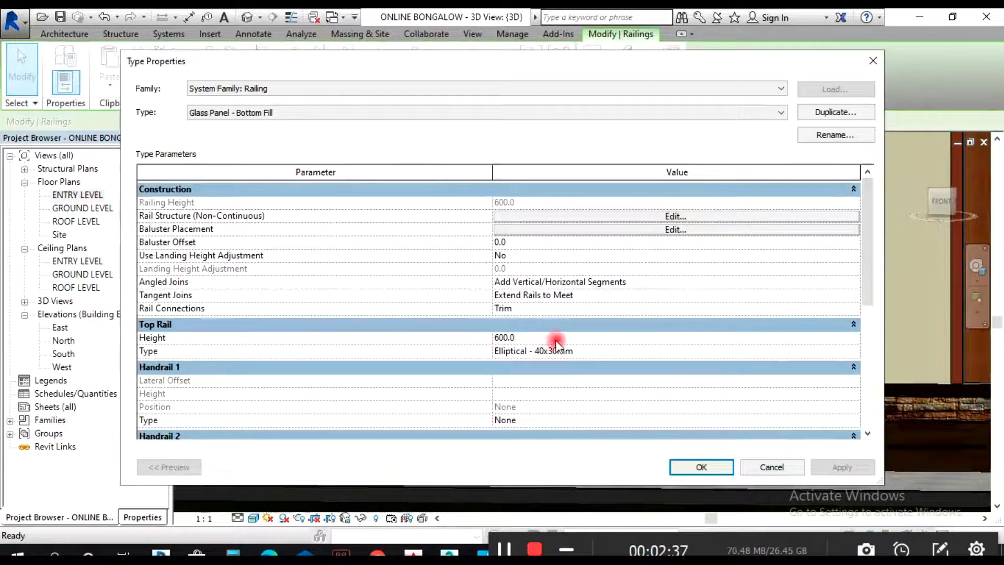
type("9")
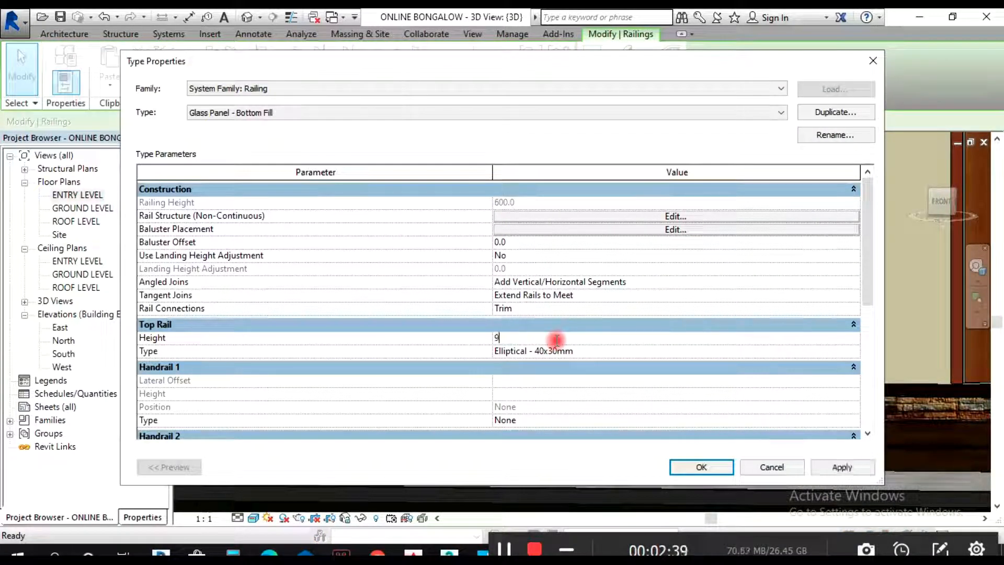
left_click(701, 467)
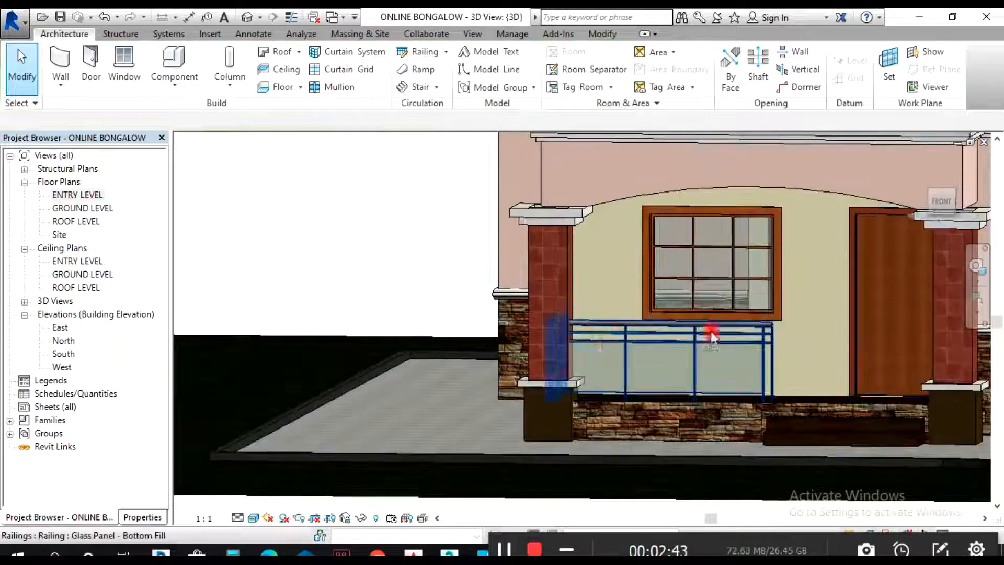
Step: Sketch another glass railing along the porch edge, review it in 3D, and return to GROUND LEVEL
left_click(76, 194)
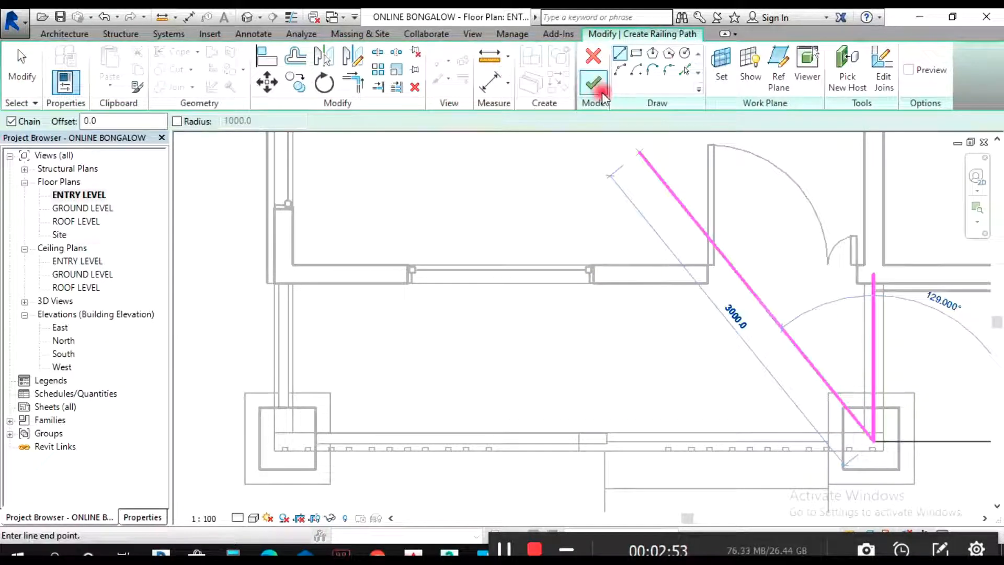
left_click(593, 83)
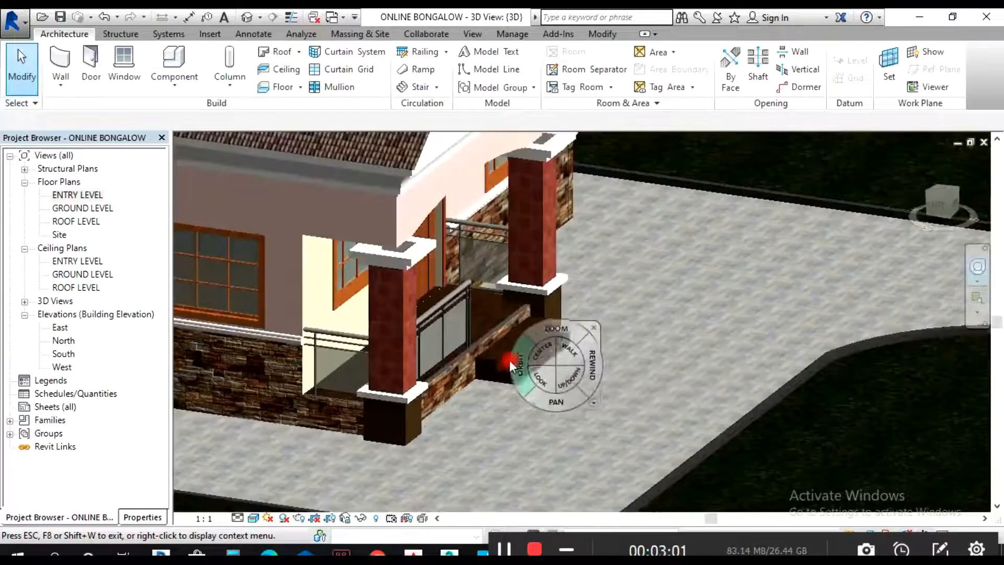
left_click_drag(510, 362, 463, 391)
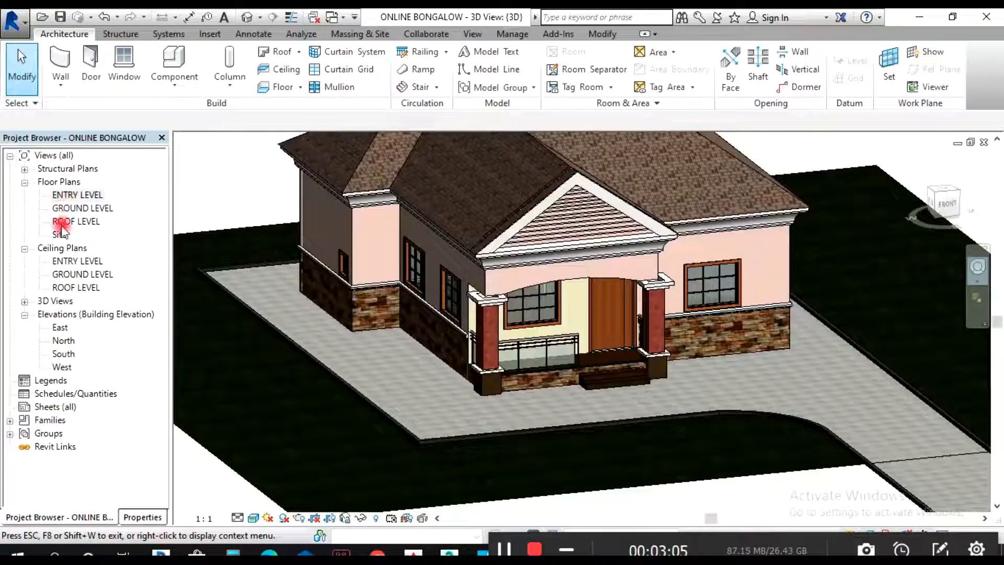
double_click(82, 208)
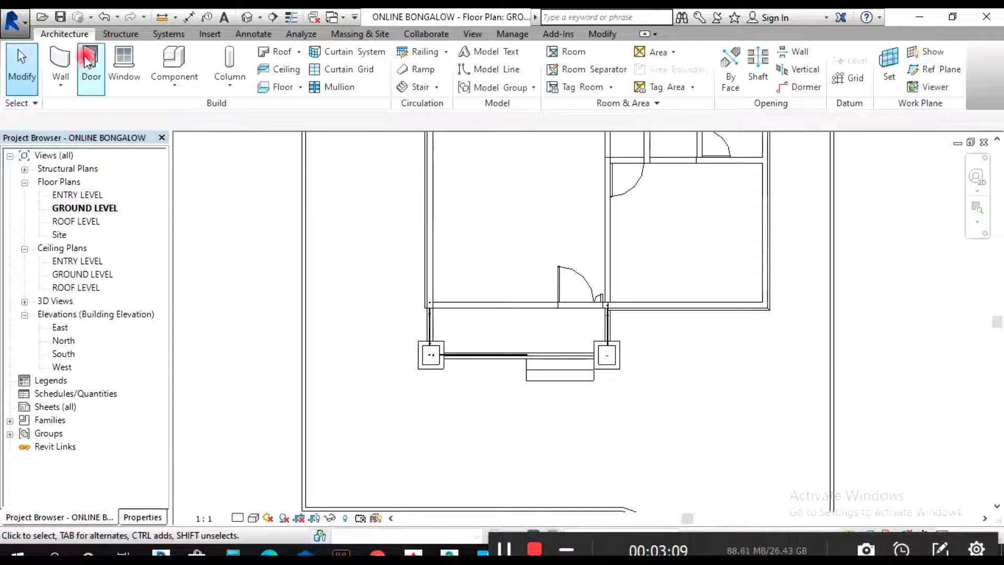
Step: Start a Model In-Place extrusion and sketch the planter outline along the stone base using lines and Offset
left_click(173, 62)
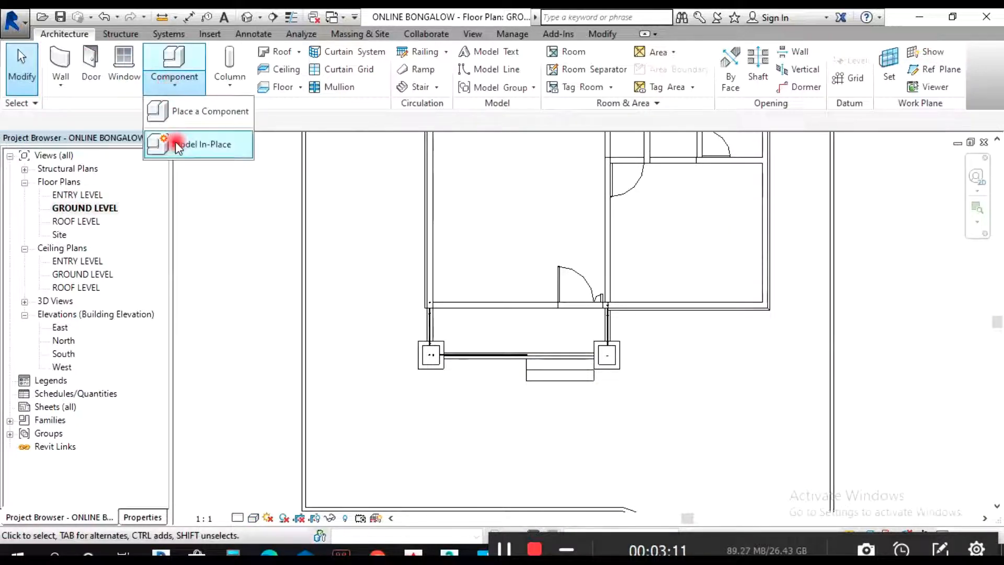
left_click(184, 145)
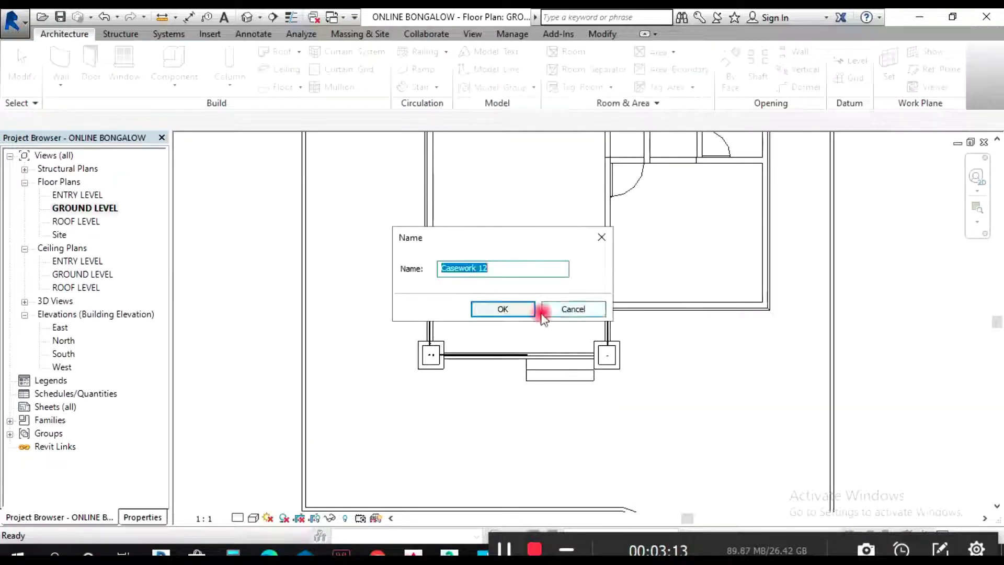
left_click(502, 308)
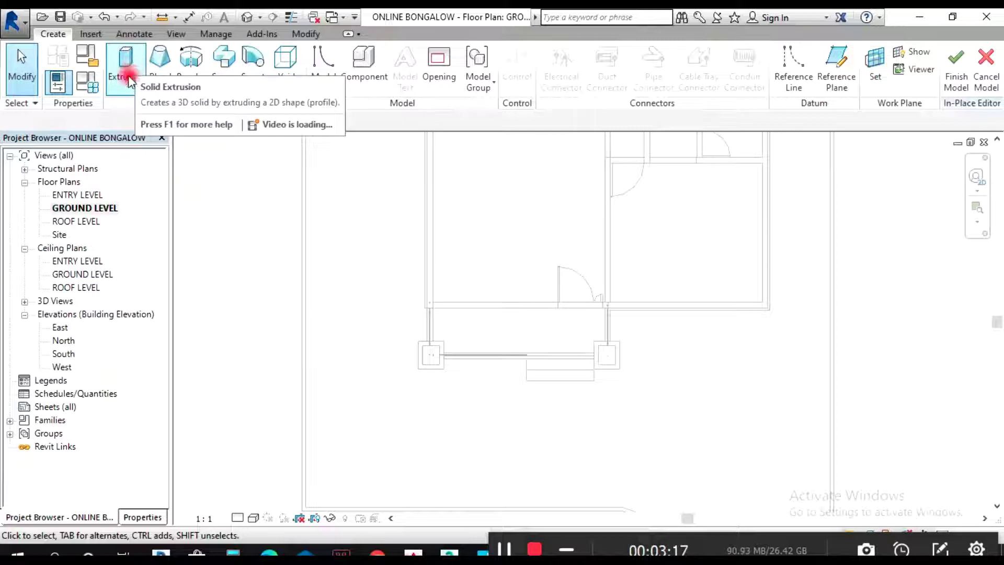
left_click(125, 55)
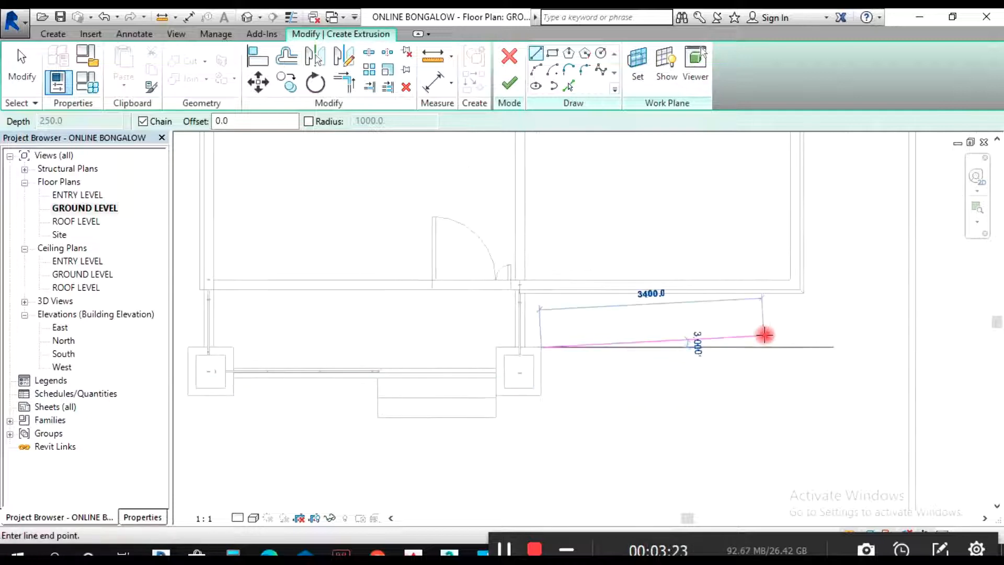
left_click(772, 291)
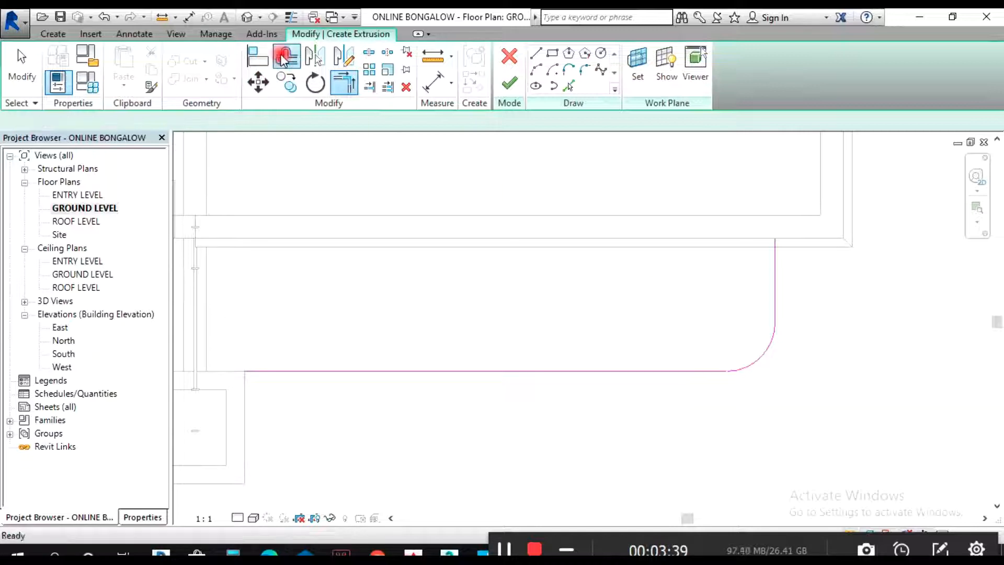
left_click(285, 55)
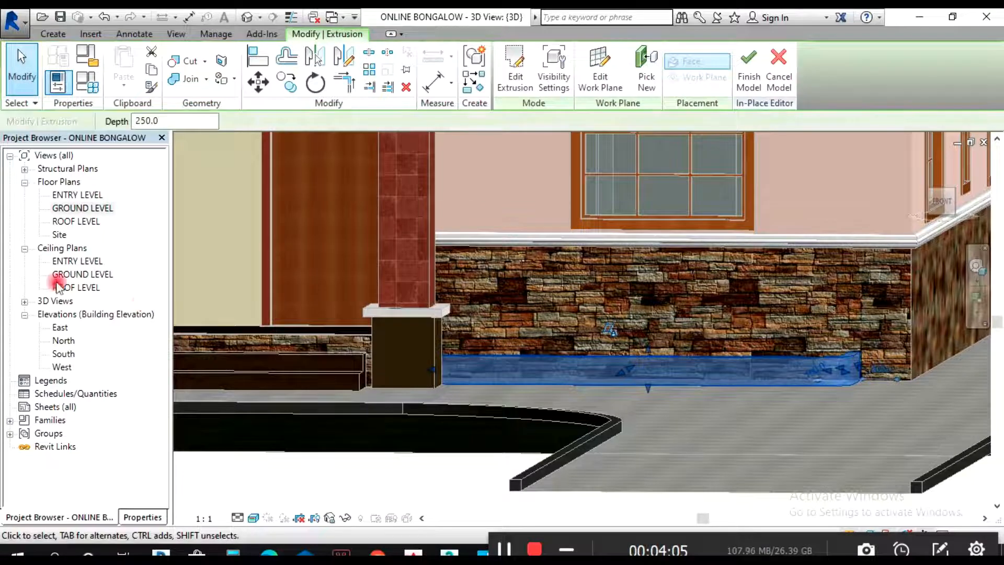
Step: Duplicate the INEER WALL material, set its paint colour to RGB 32 32 0, and apply it to the planter
left_click(142, 516)
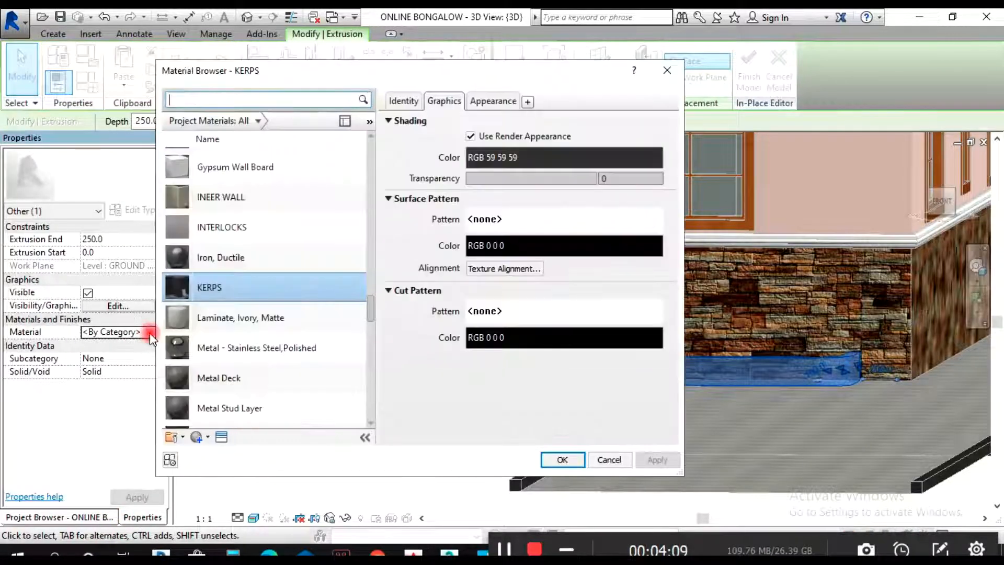
left_click(239, 206)
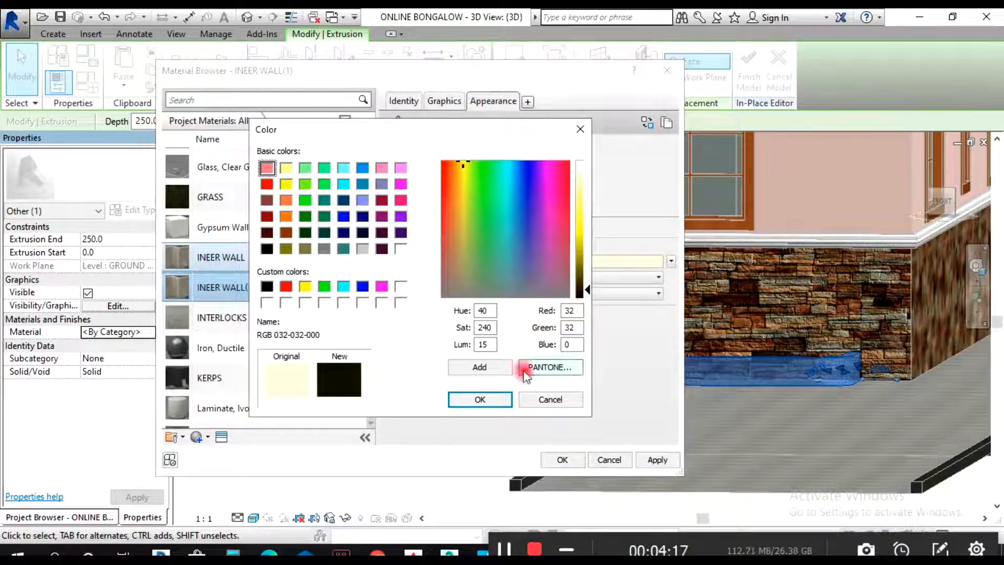
left_click(480, 400)
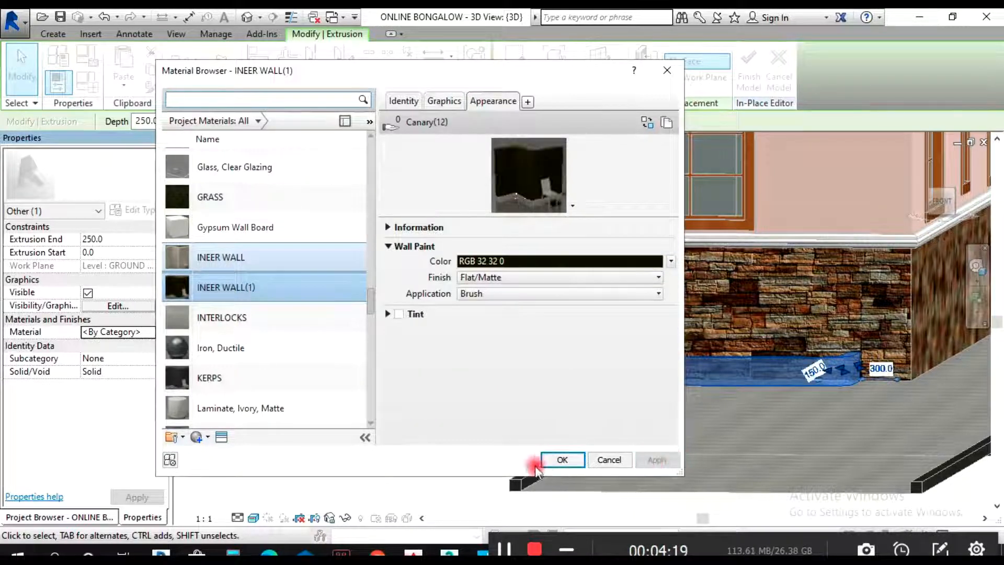
left_click(561, 461)
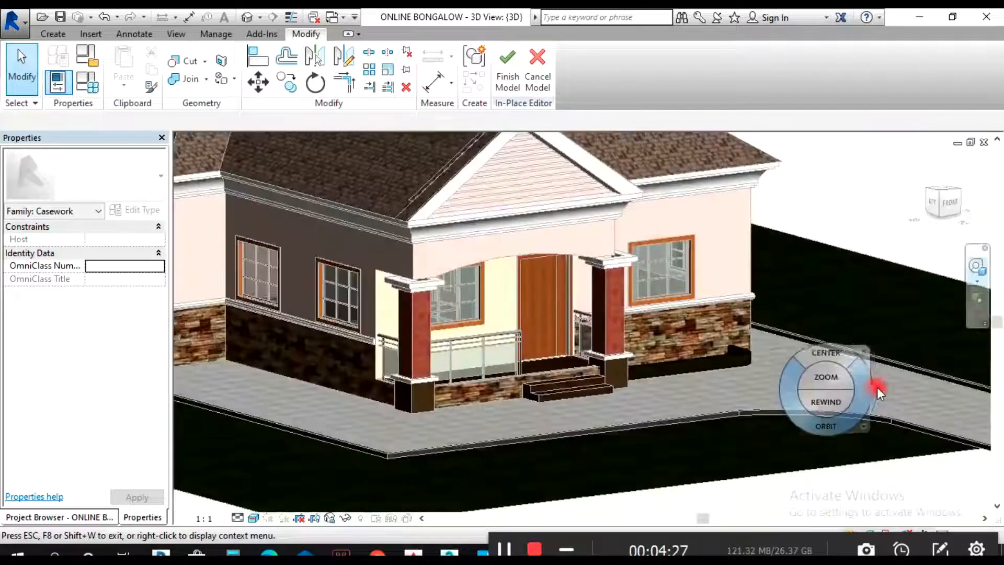
Step: Zoom out to the whole bungalow and open the GROUND LEVEL floor plan from the Project Browser
left_click_drag(881, 390, 404, 336)
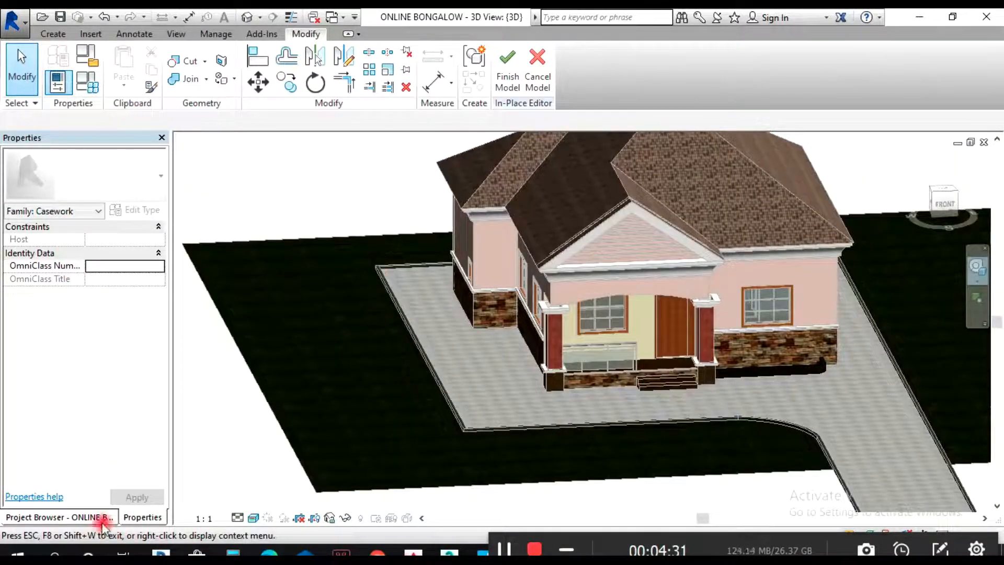
left_click(63, 517)
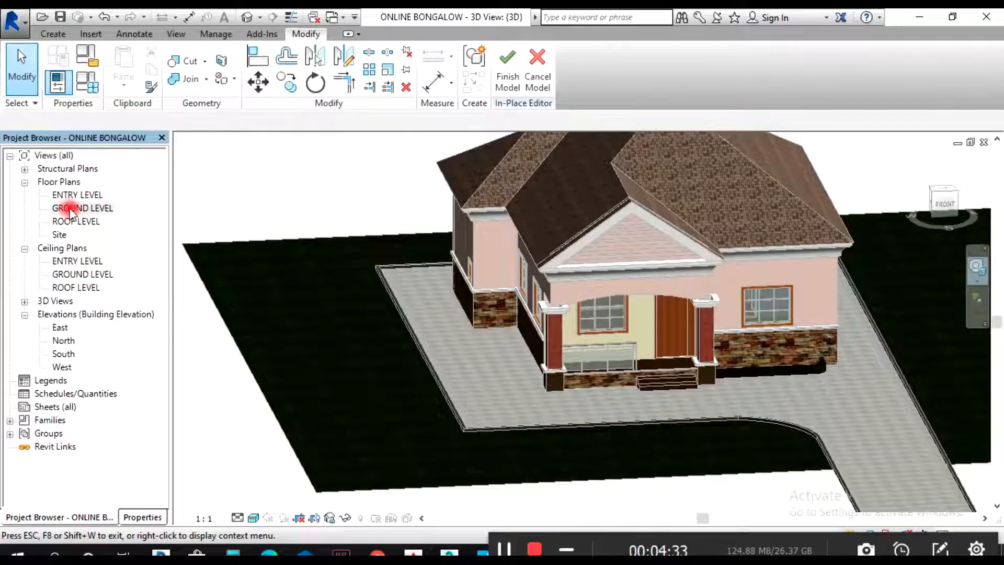
double_click(81, 208)
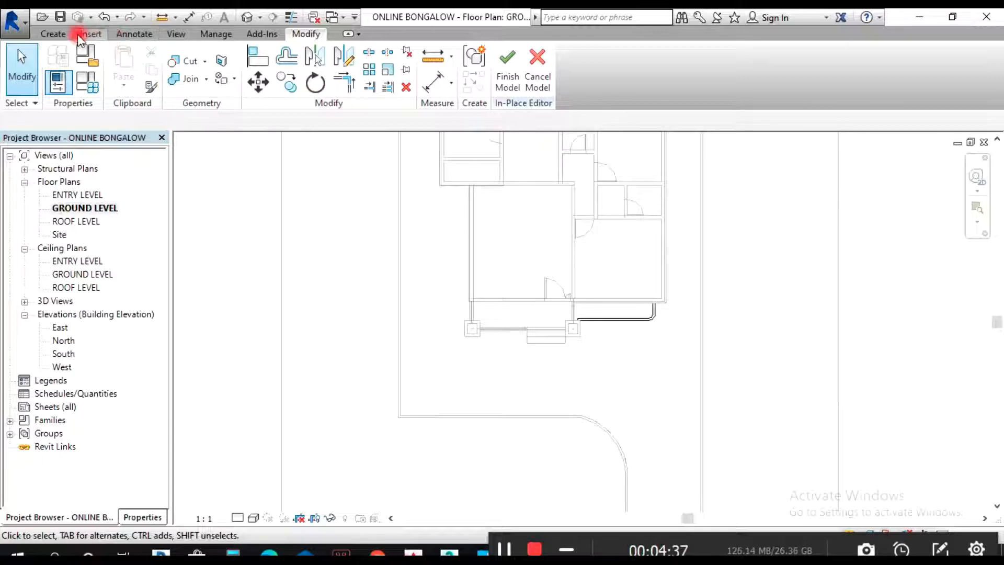
Step: Extrude a second L-shaped planter along the side wall using Line and Offset, close the loop, and finish
left_click(52, 33)
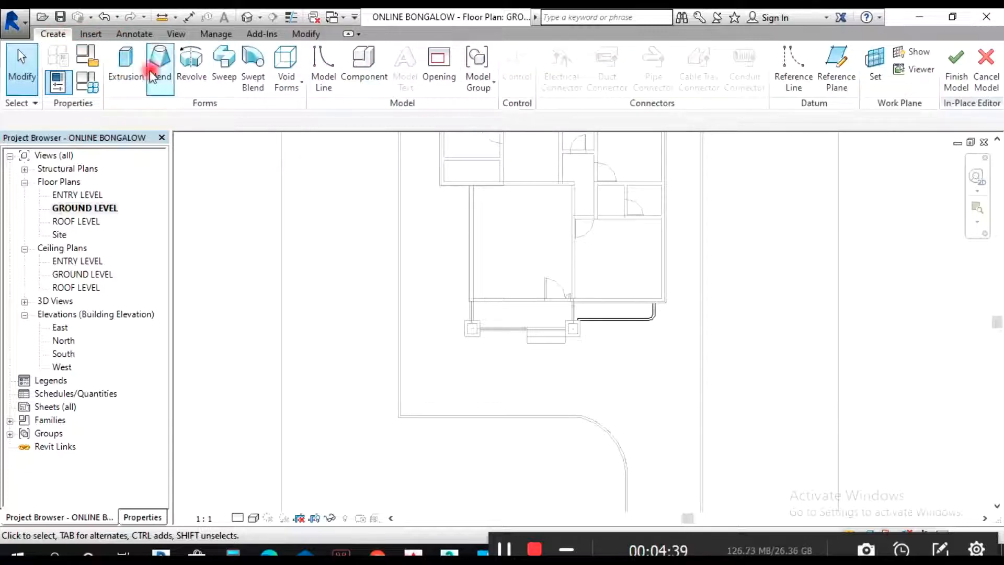
left_click(126, 58)
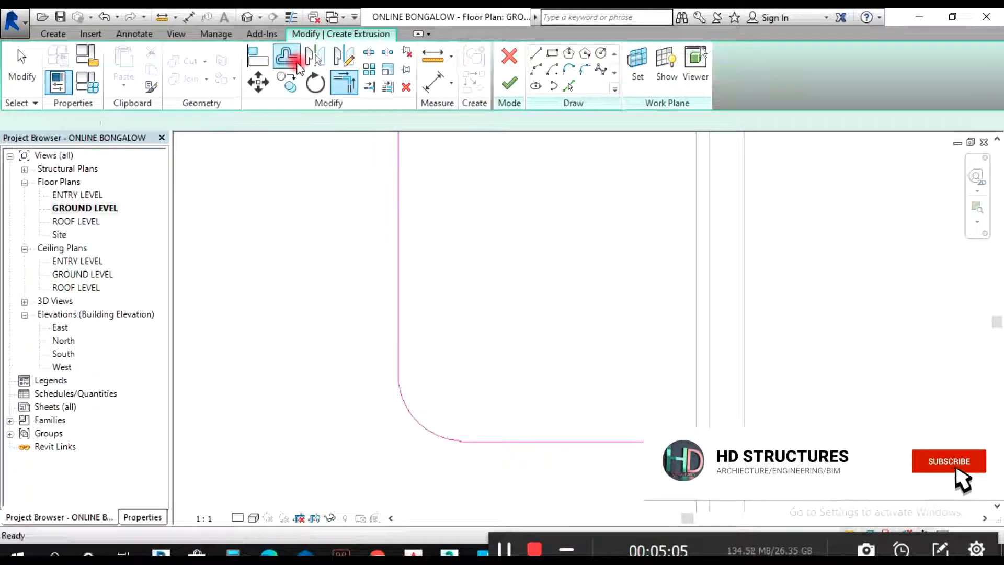
left_click(287, 56)
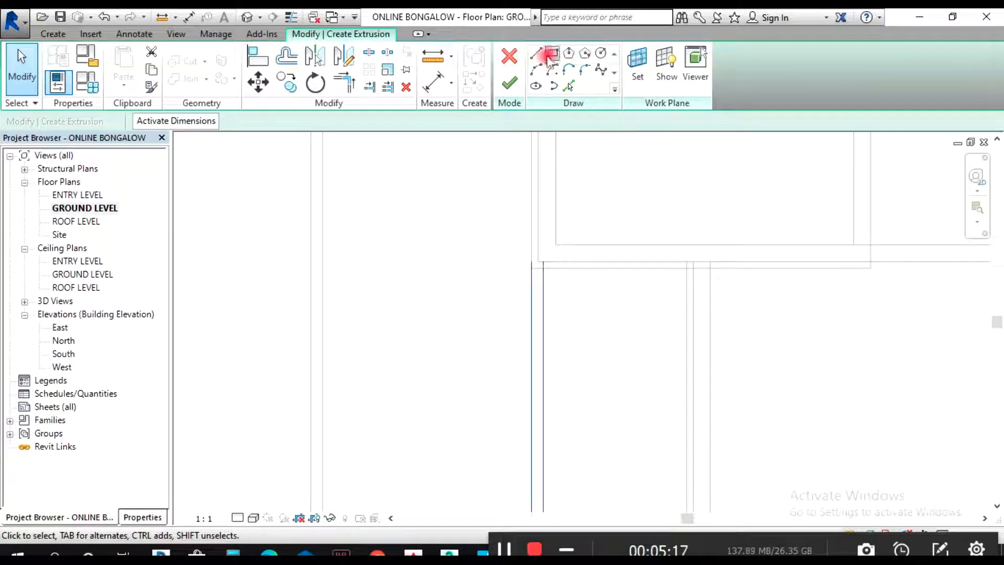
mouse_move(533, 55)
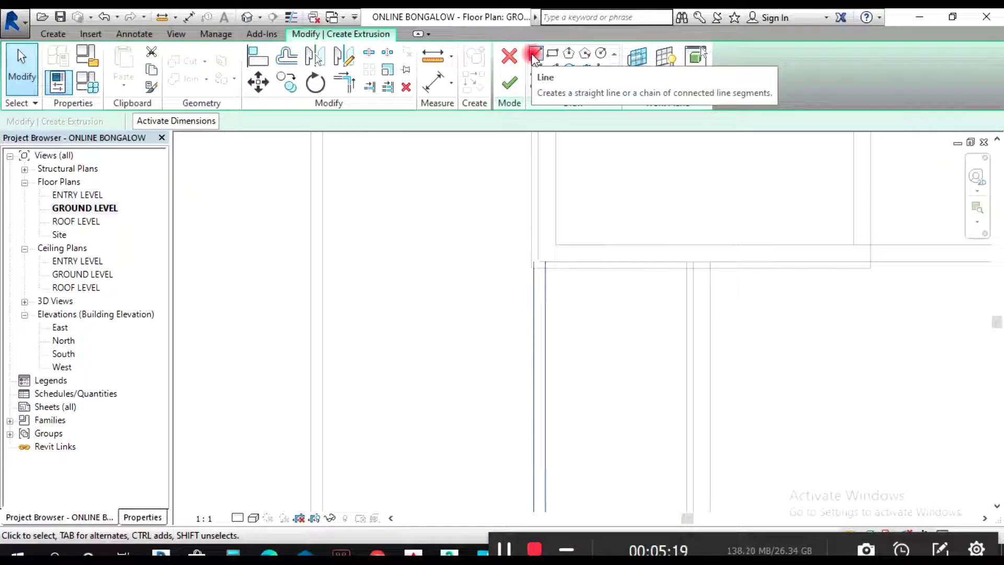
mouse_move(538, 68)
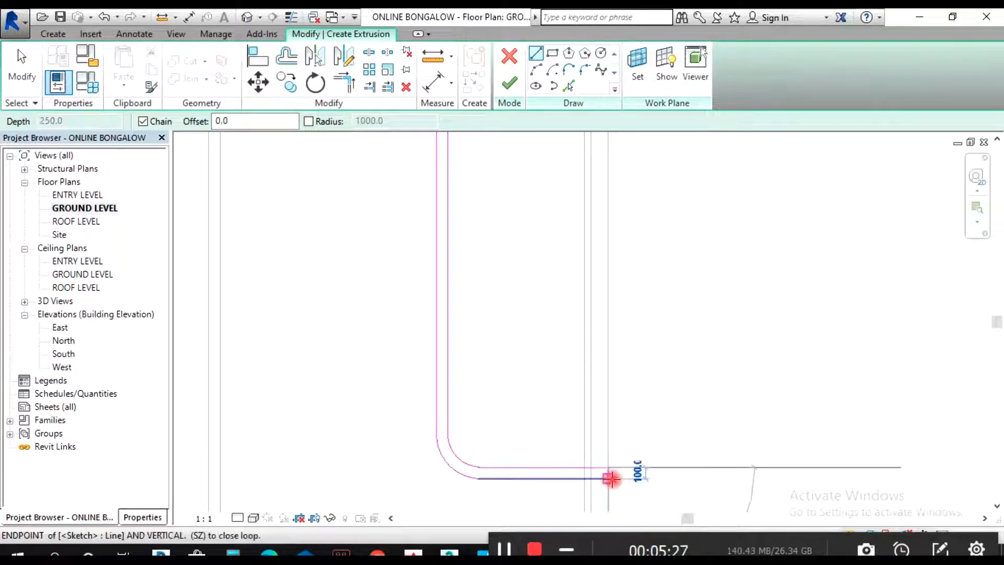
left_click(510, 84)
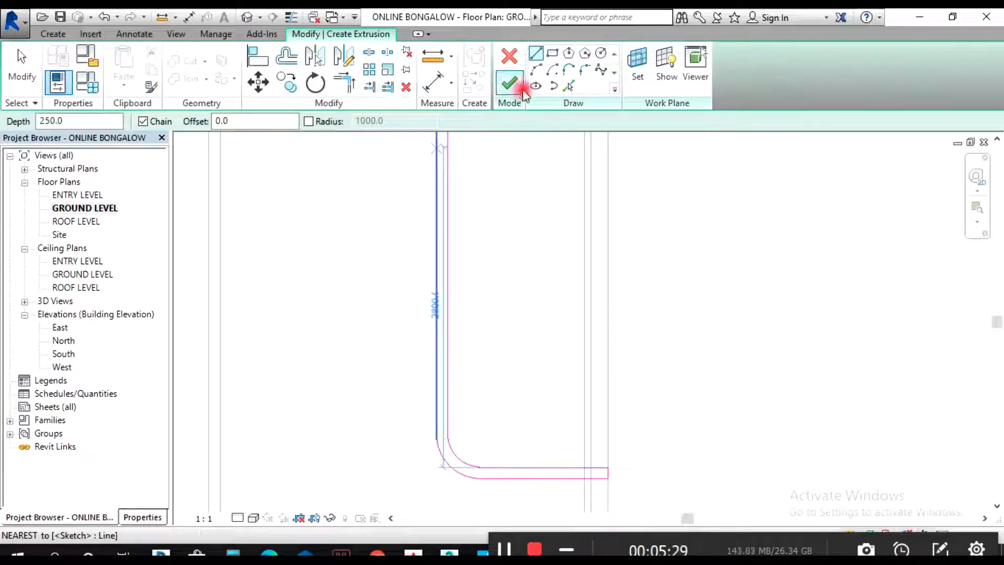
left_click(511, 84)
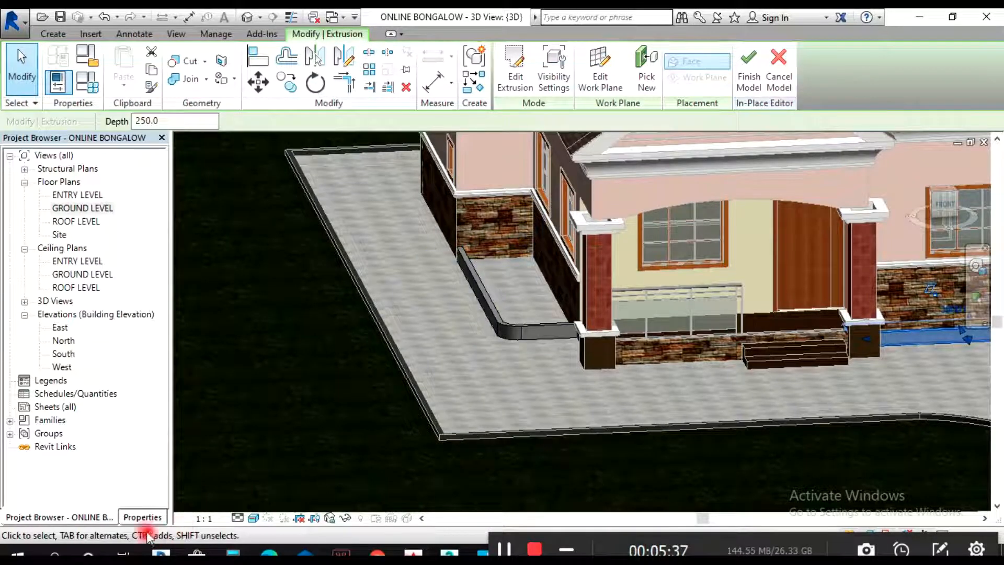
Step: Assign the INEER WALL(1) material to the extrusion from the Material Browser and finish the in-place model
left_click(143, 517)
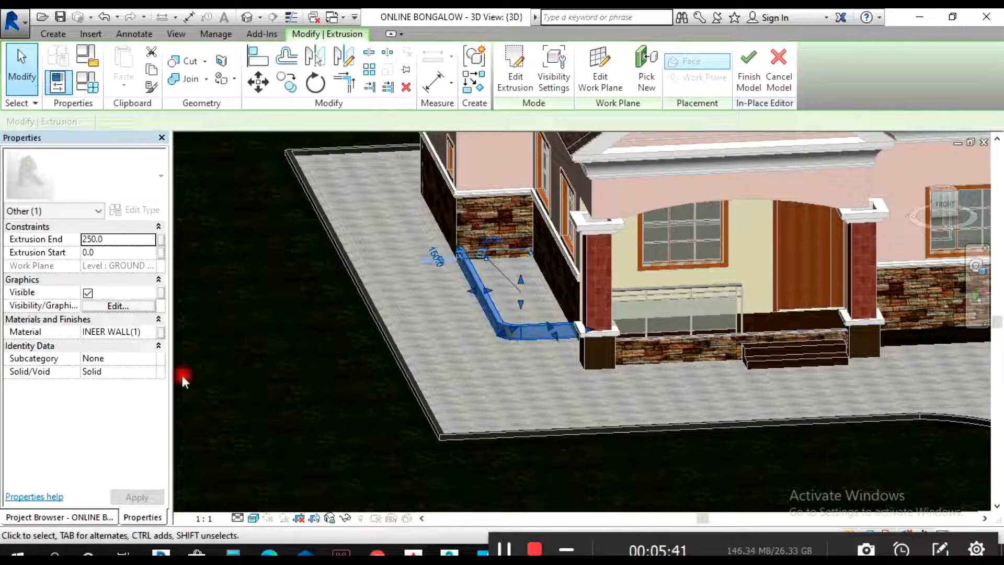
left_click(148, 332)
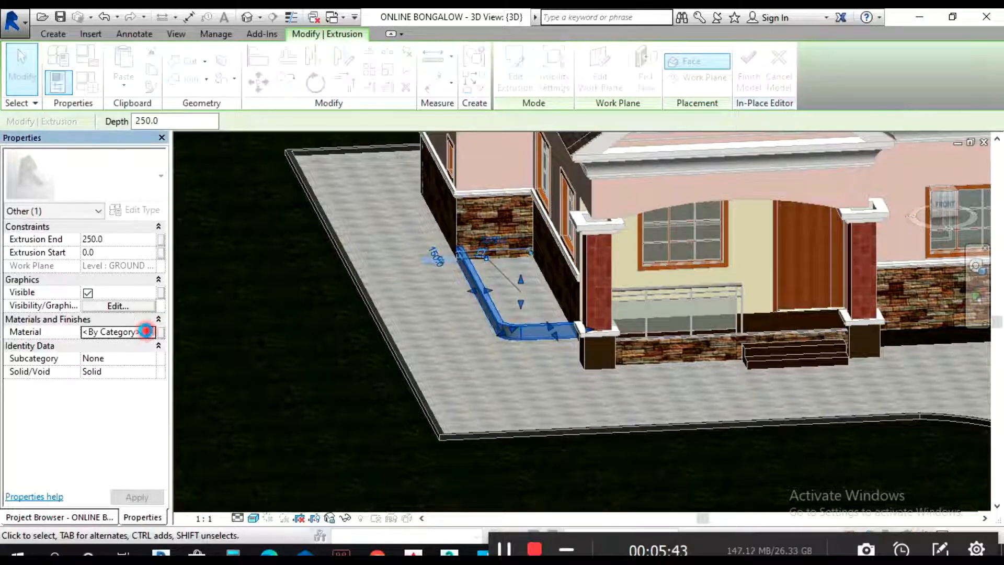
left_click(147, 332)
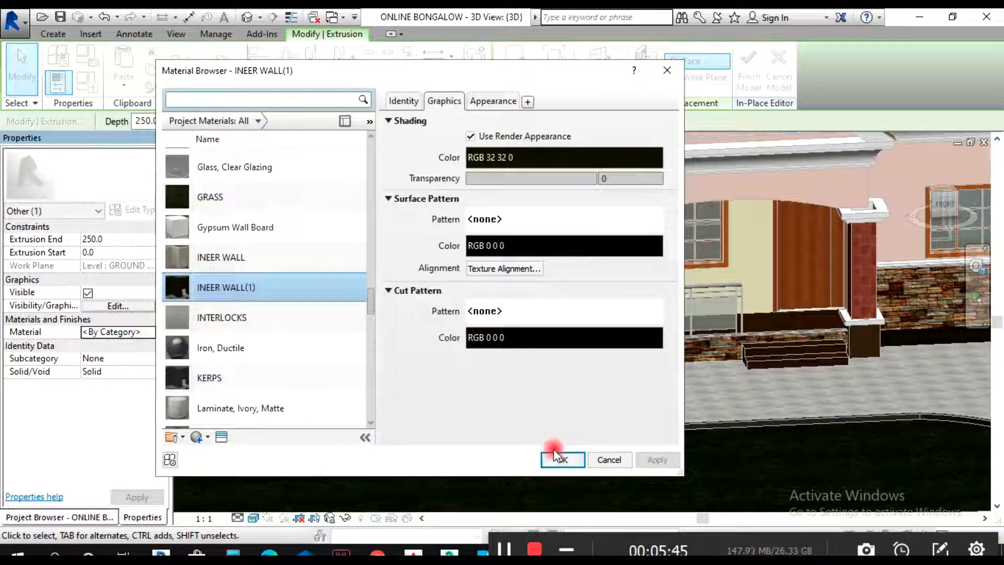
left_click(562, 461)
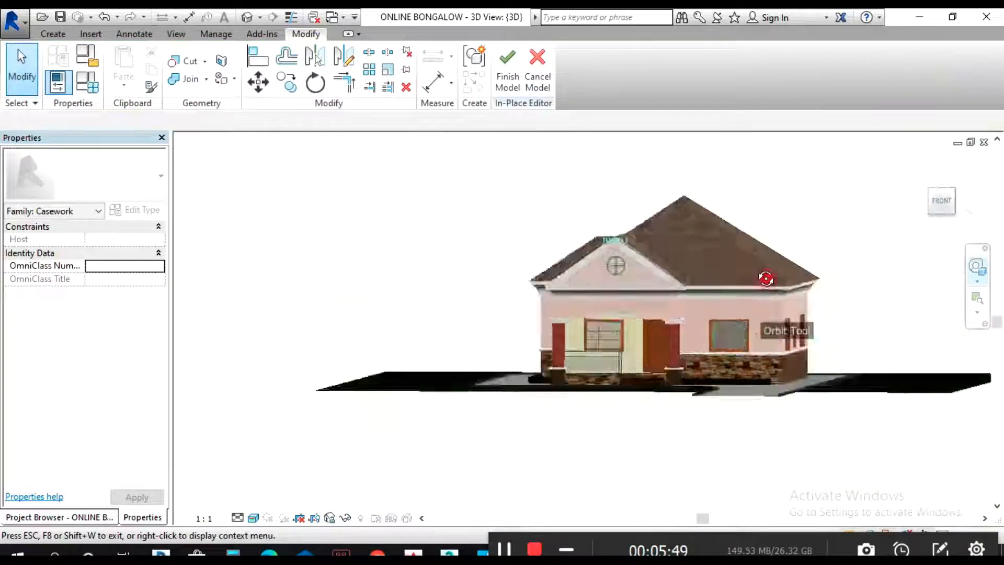
left_click_drag(766, 278, 472, 391)
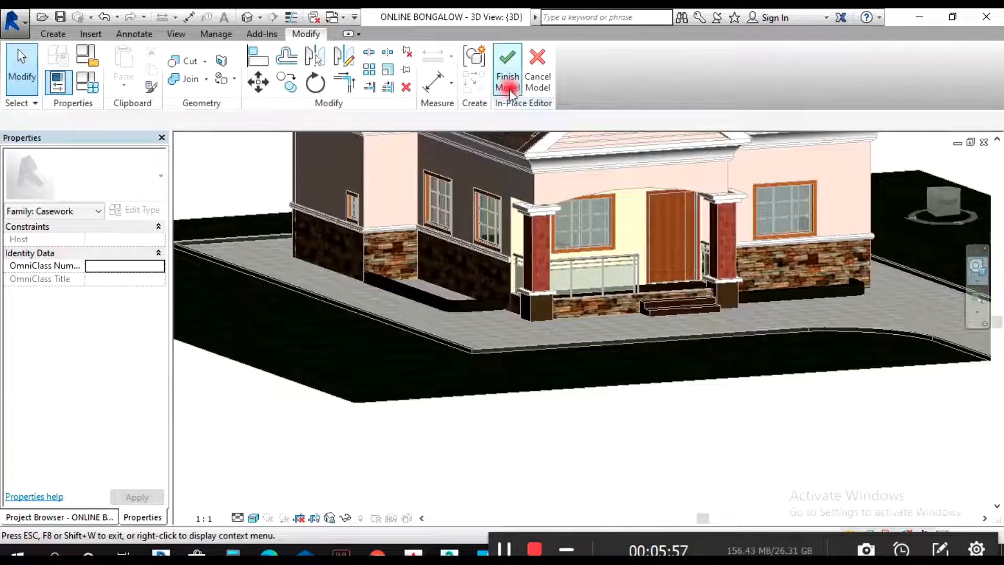
left_click(509, 61)
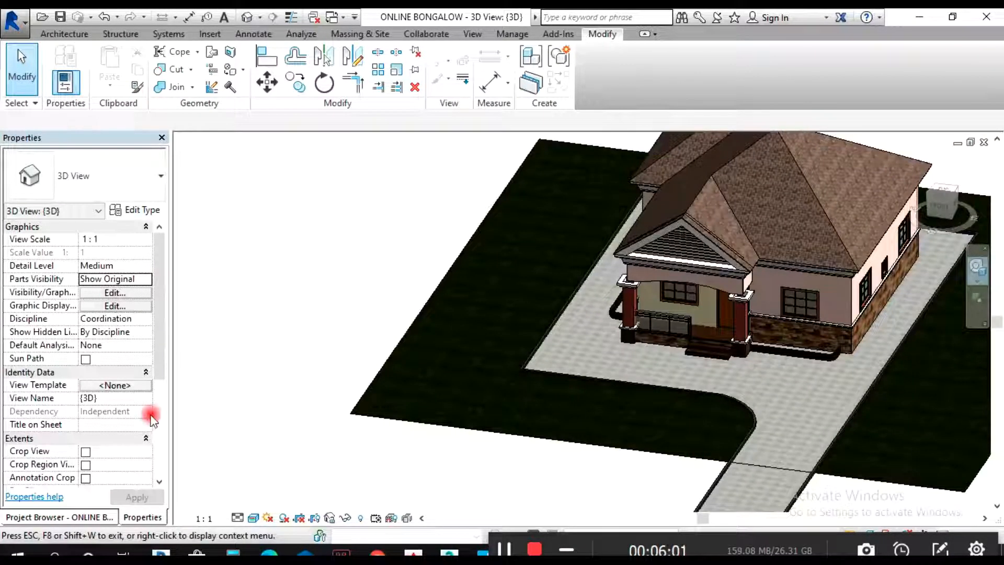
Step: In the GROUND LEVEL plan, draw walls along the site pad outline with the Wall tool
left_click(63, 517)
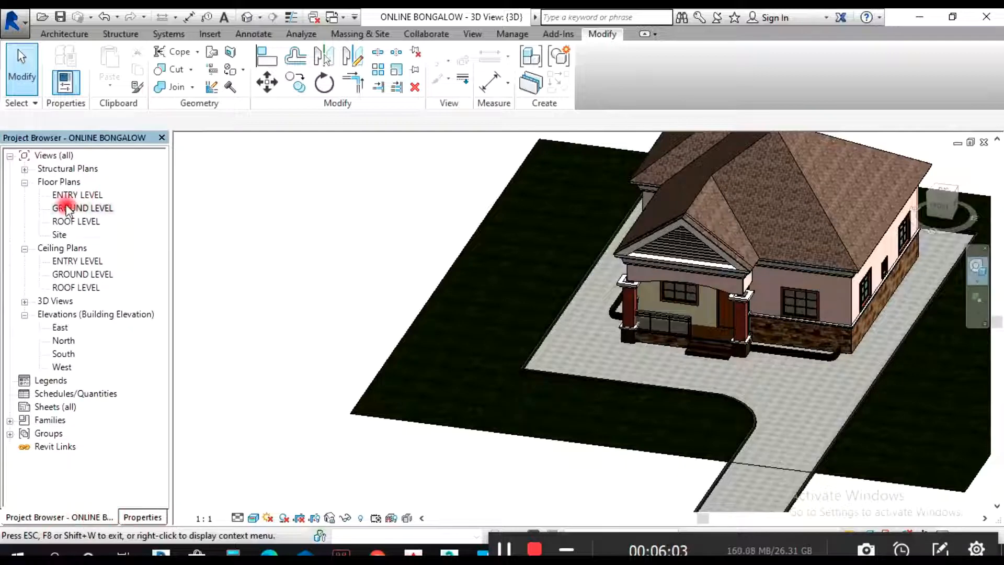
double_click(80, 208)
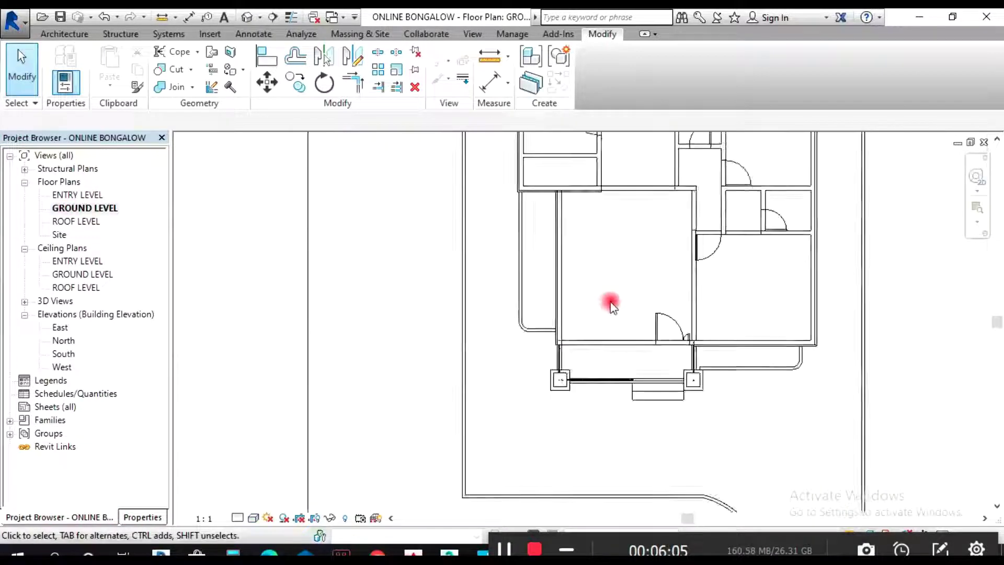
left_click(609, 304)
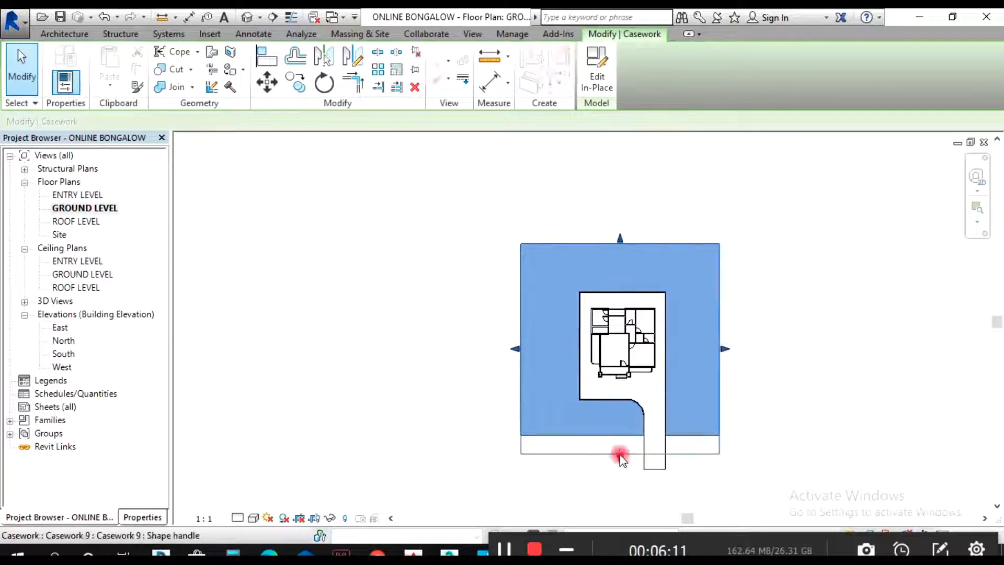
left_click(63, 34)
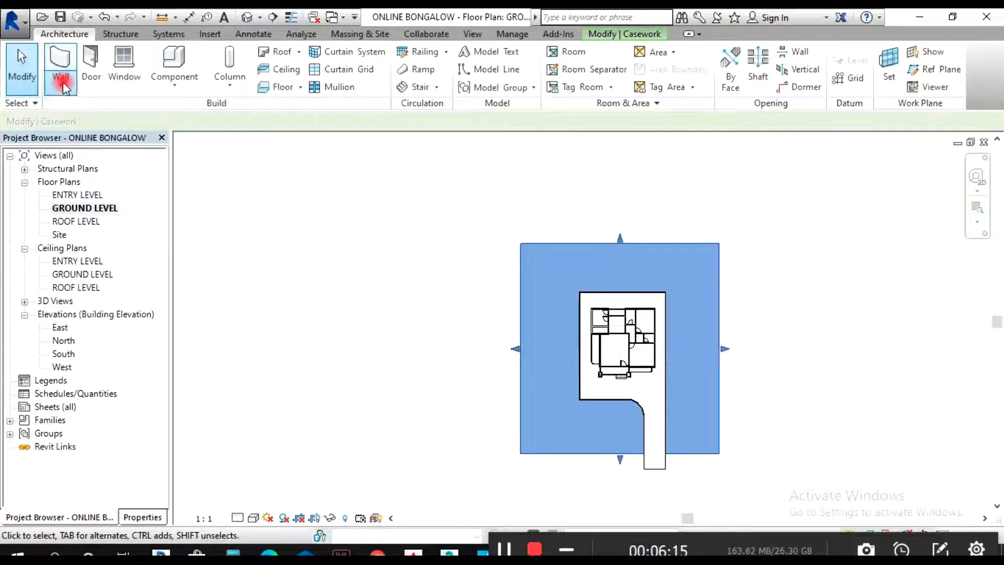
left_click(61, 60)
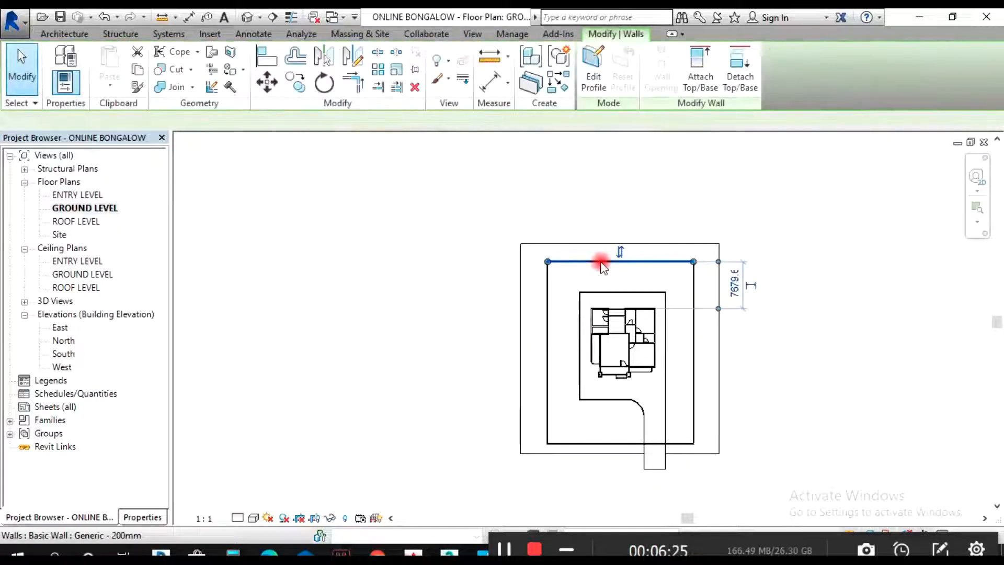
Step: Adjust the boundary walls, then select all four in 3D and show their properties
left_click(547, 339)
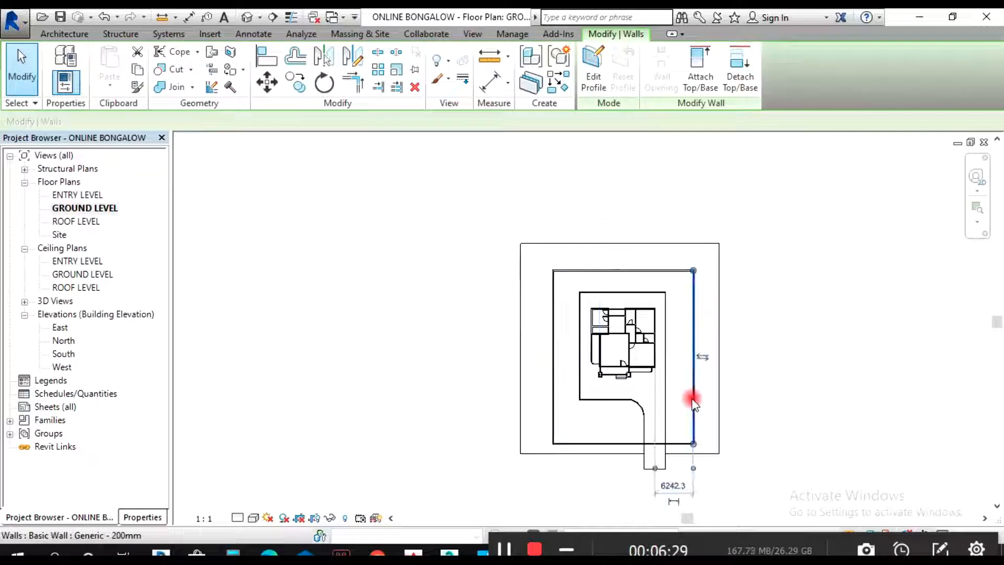
left_click_drag(691, 398, 688, 384)
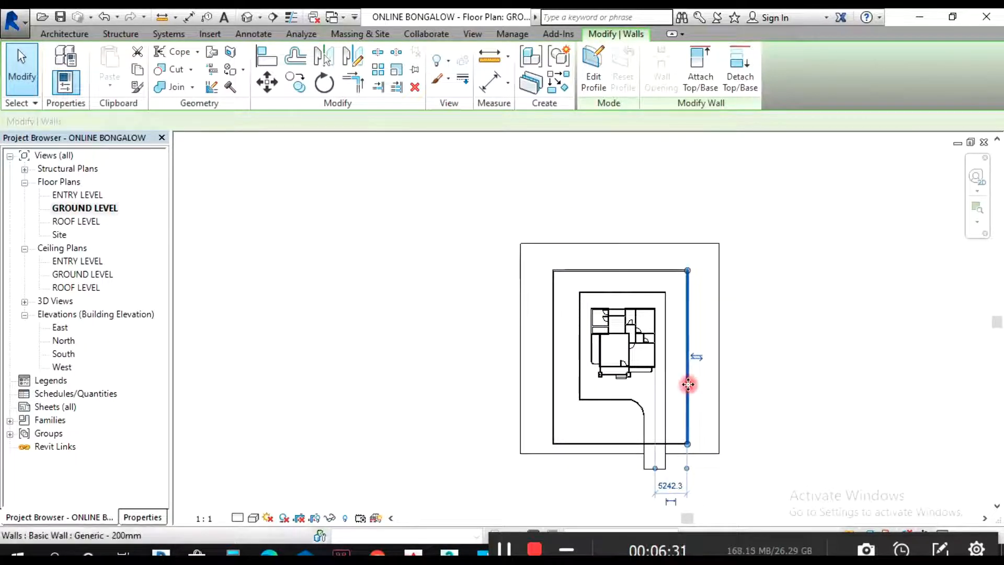
left_click(604, 444)
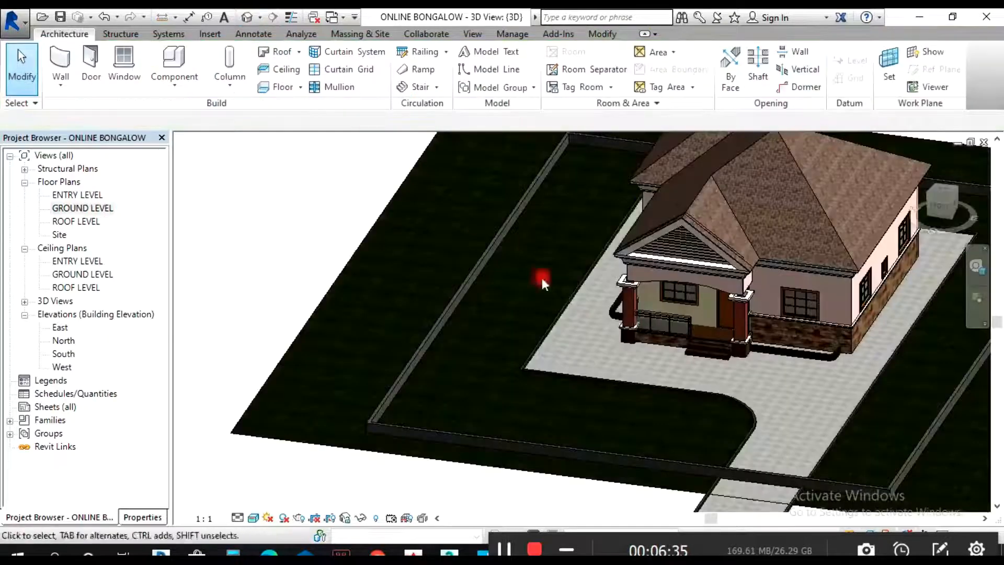
left_click(823, 218)
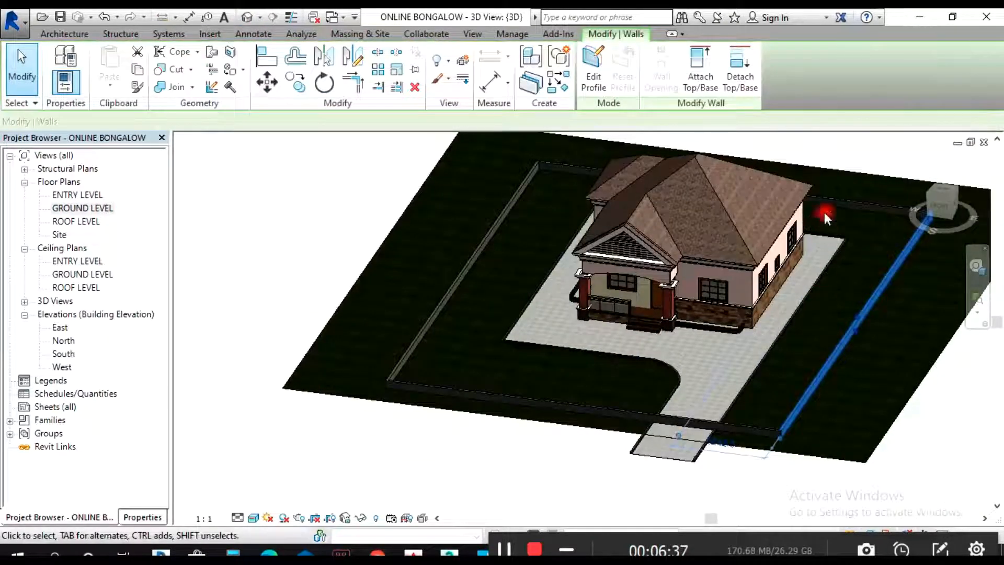
left_click(487, 400)
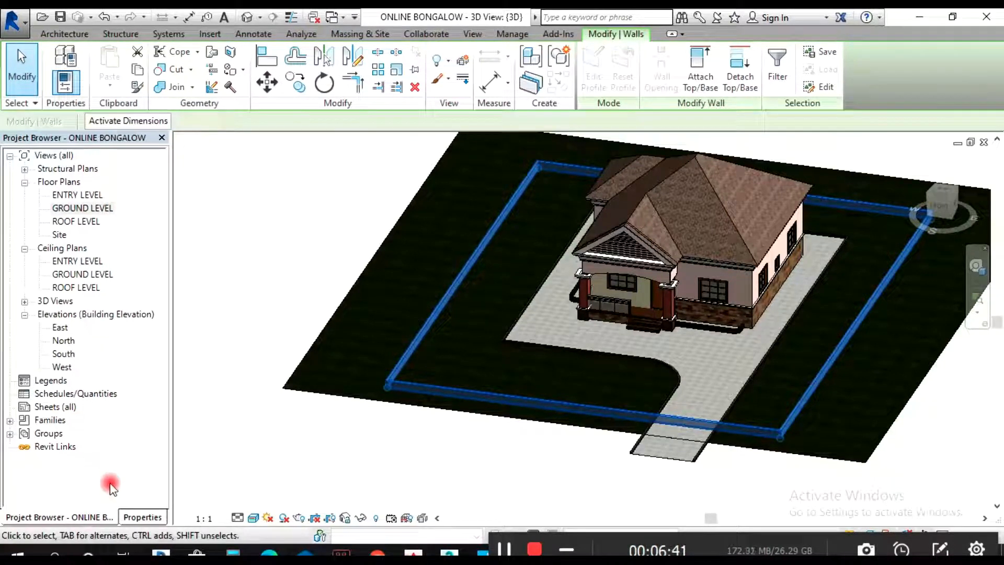
left_click(143, 516)
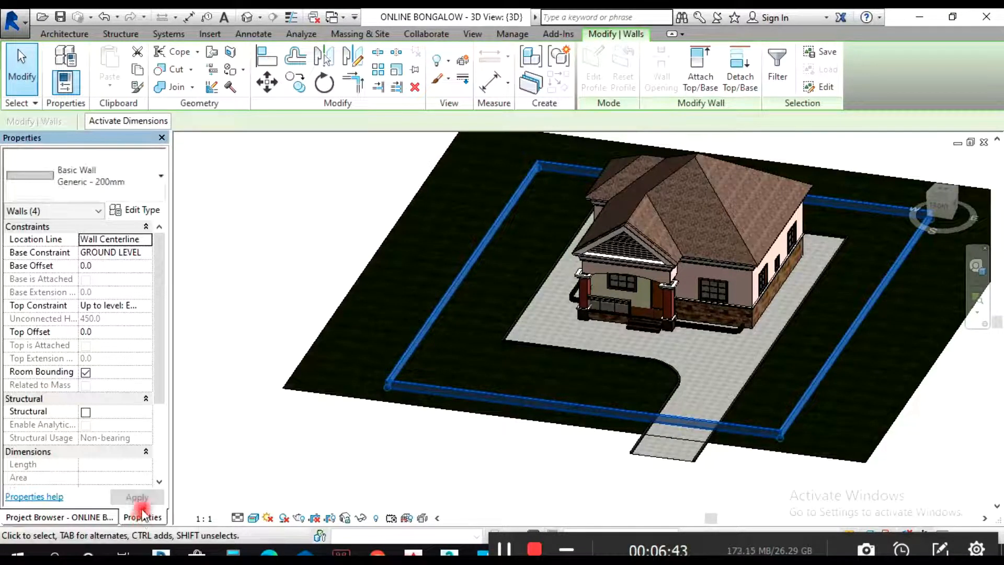
Step: Duplicate the wall type as Generic - 200mm 4 and enter its Edit Assembly structure
left_click(141, 209)
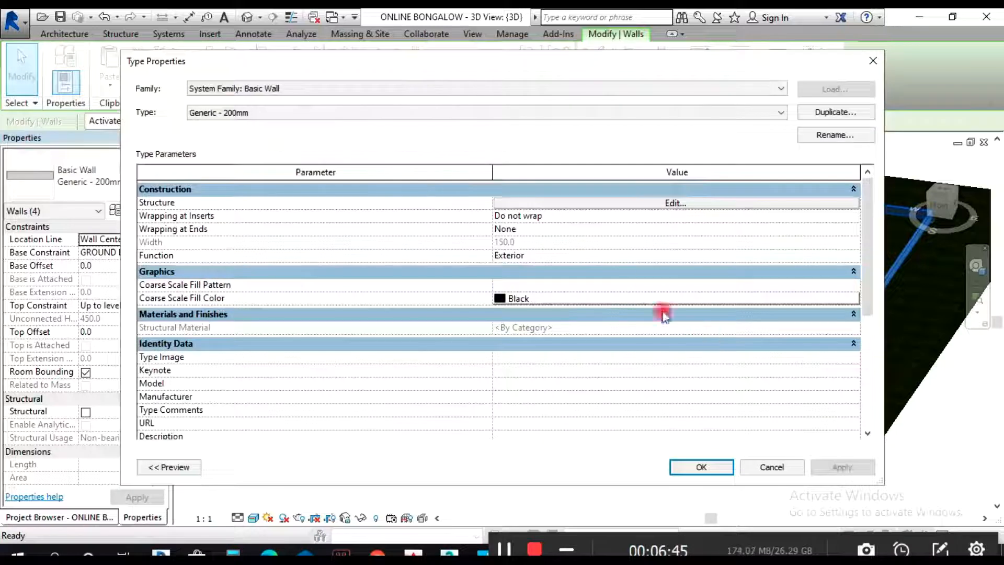
left_click(835, 112)
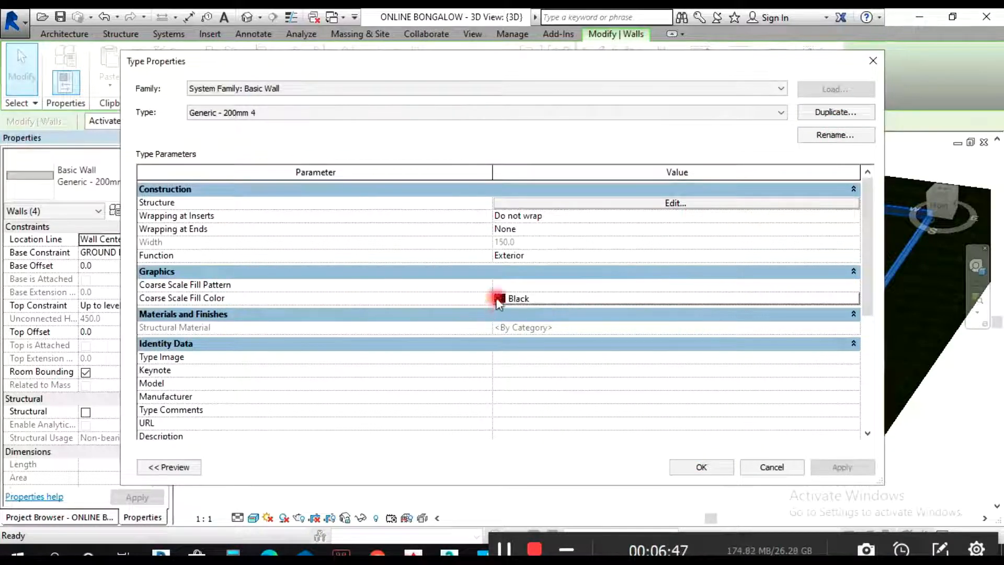
left_click(676, 203)
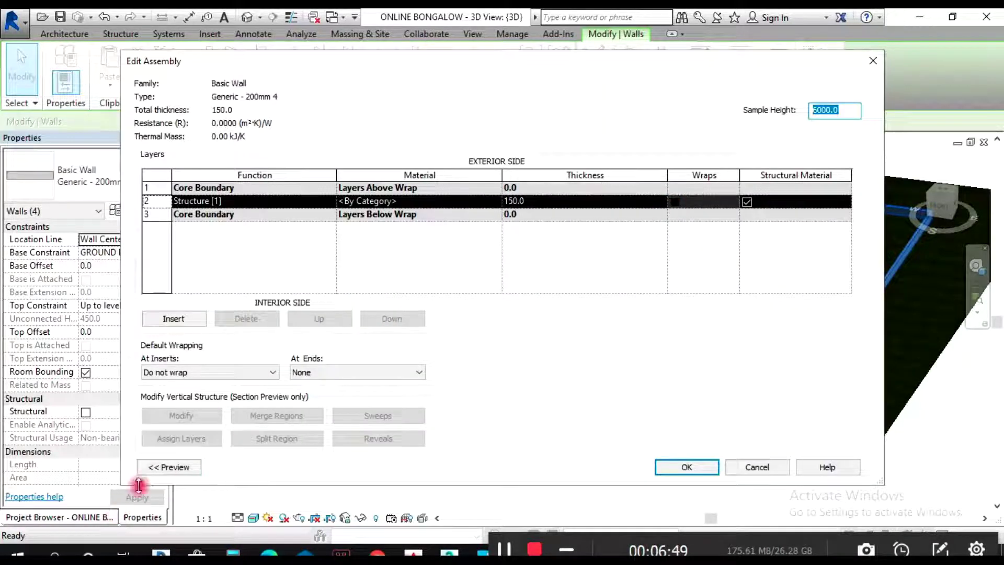
Step: With the section preview on, insert and merge layers, then delete the extras to leave one layer
left_click(170, 467)
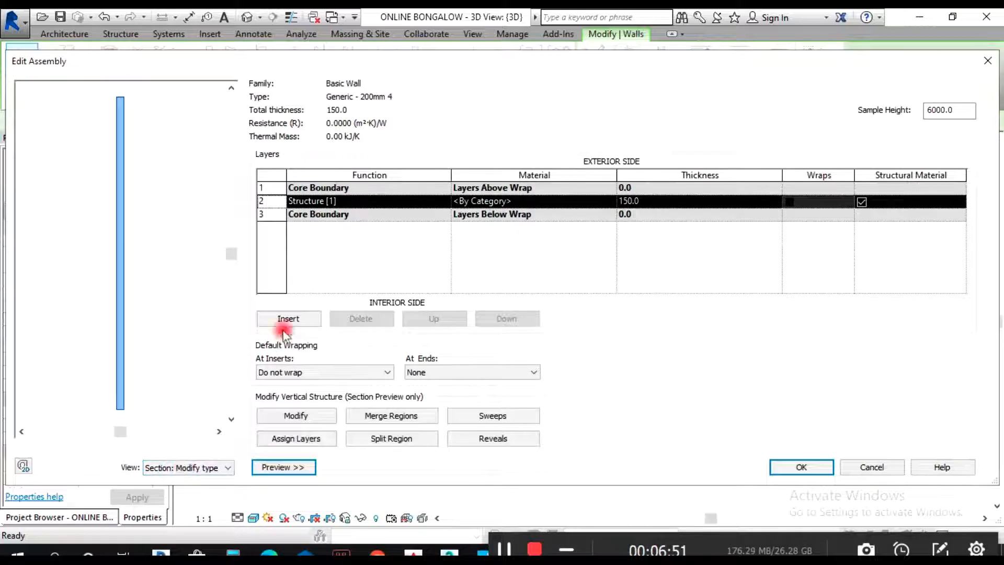
left_click(391, 438)
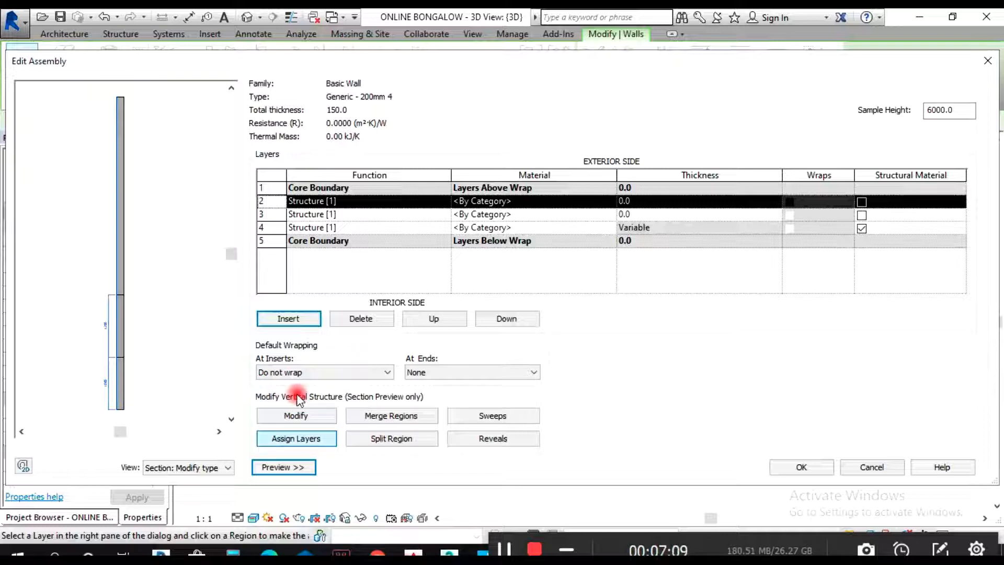
left_click(392, 417)
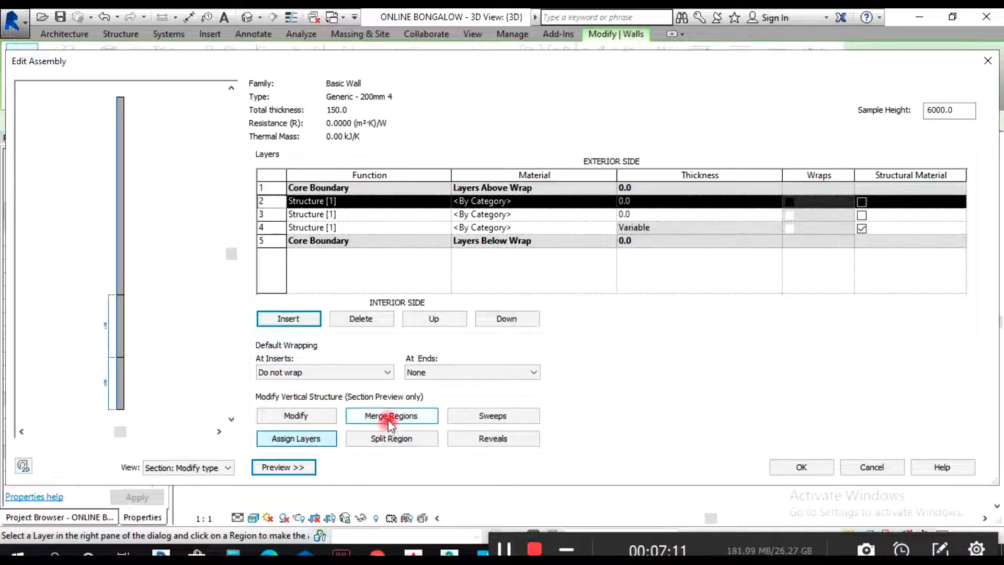
left_click(391, 416)
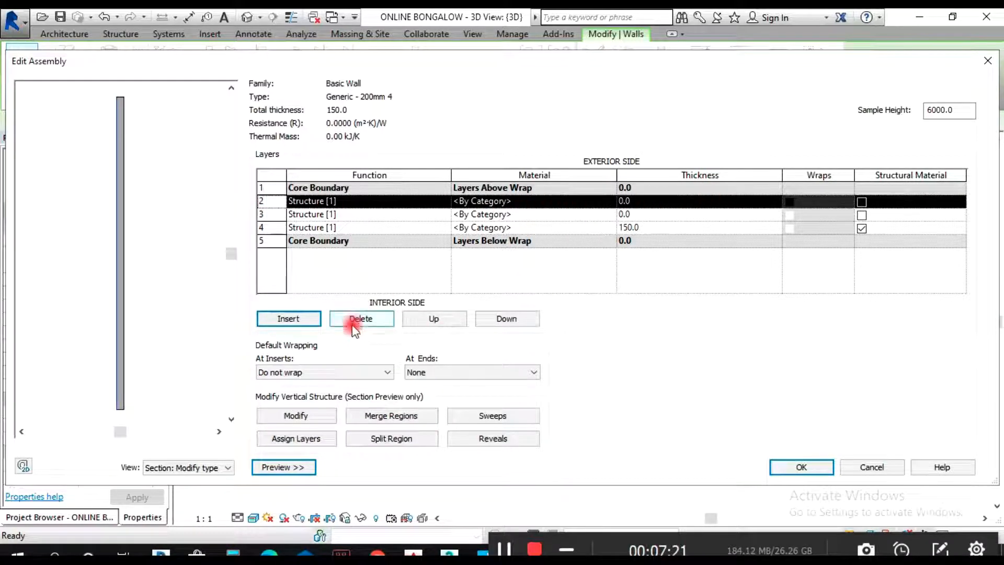
left_click(362, 318)
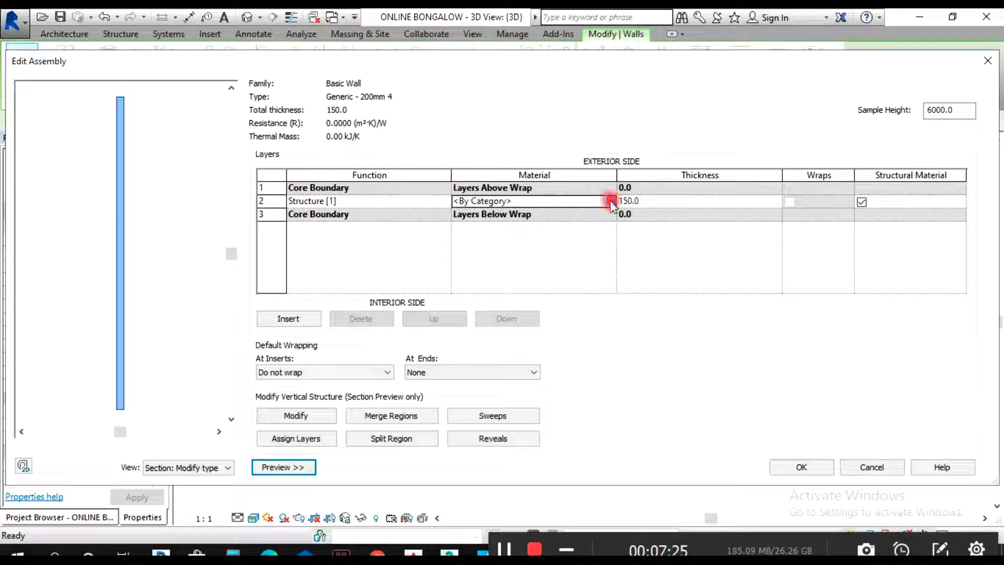
Step: Set the structure layer to Gypsum Wall Board with a duplicated appearance asset and confirm the assembly
left_click(611, 201)
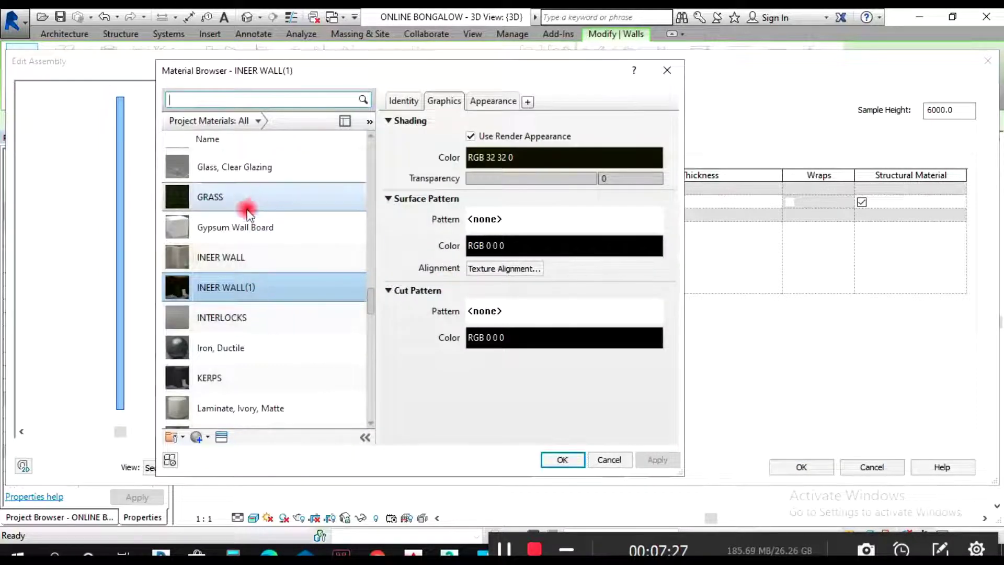
left_click(244, 252)
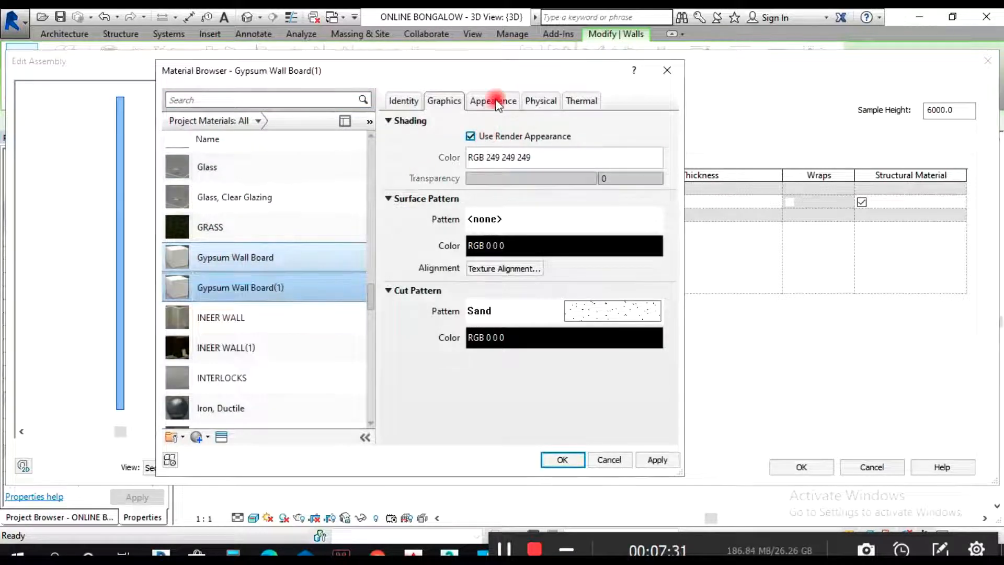
left_click(493, 100)
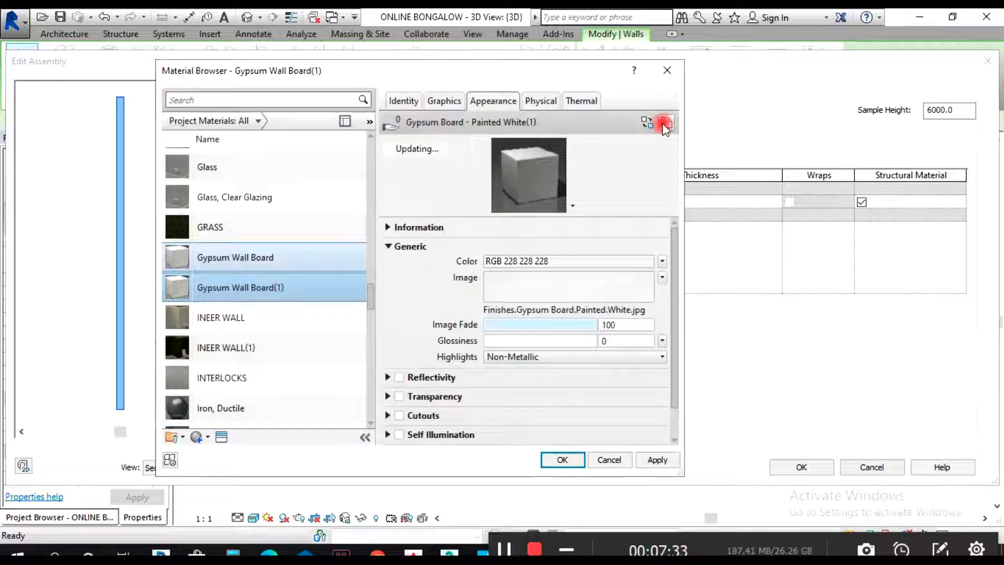
left_click(558, 460)
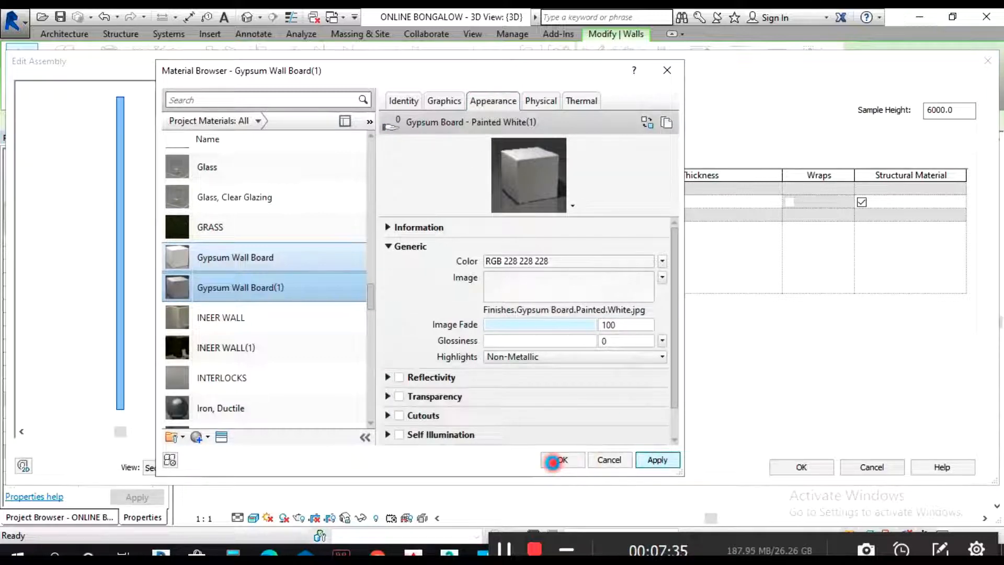
left_click(561, 461)
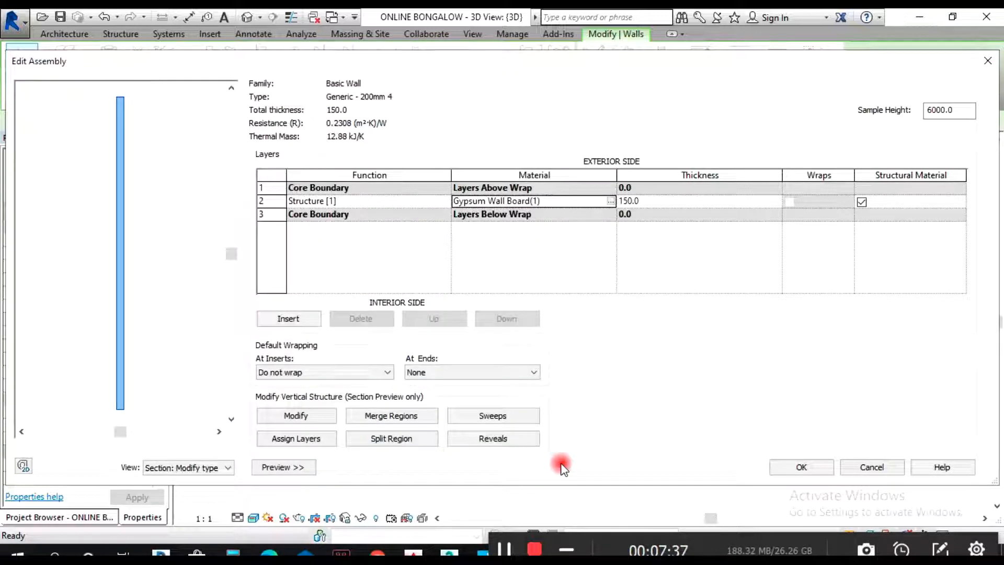
mouse_move(680, 316)
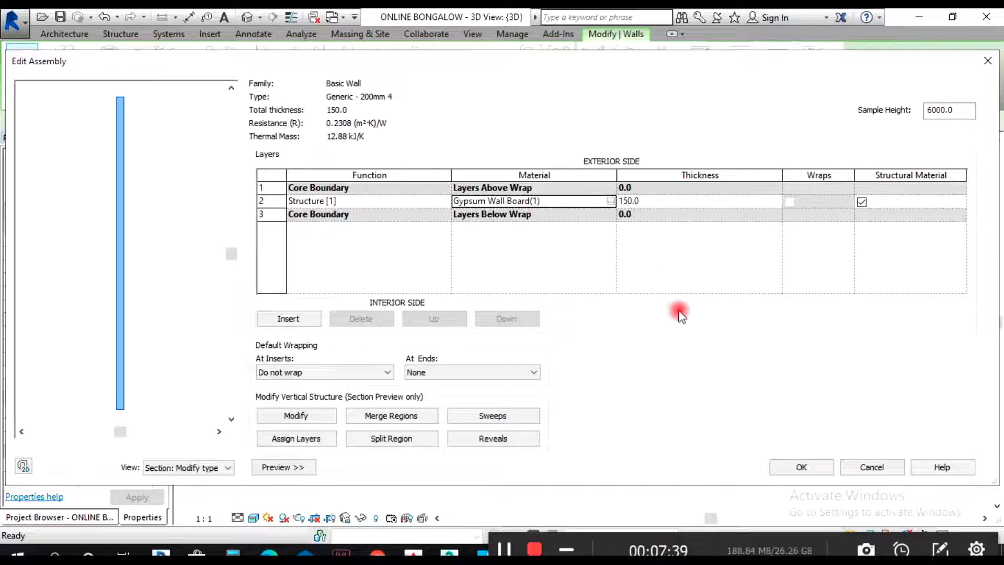
left_click(802, 467)
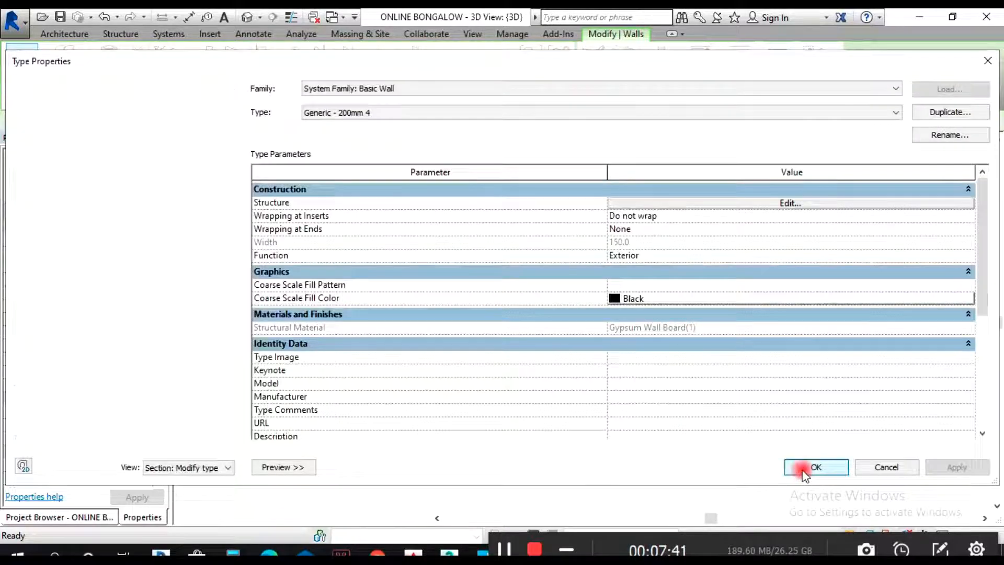
Step: Set the four walls' Top Constraint to Unconnected with a fence height and apply
left_click(816, 467)
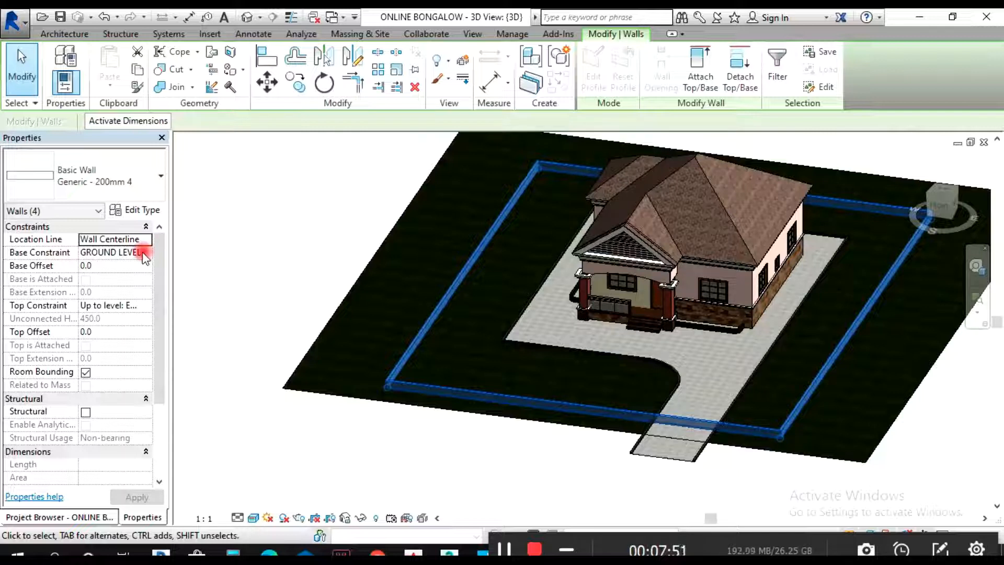
left_click(115, 306)
type("2")
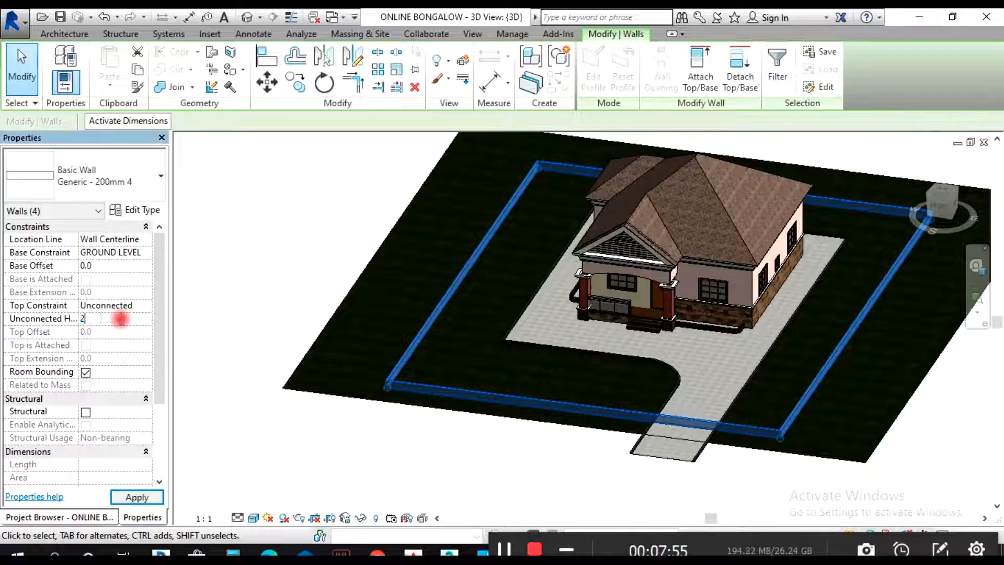
left_click(137, 496)
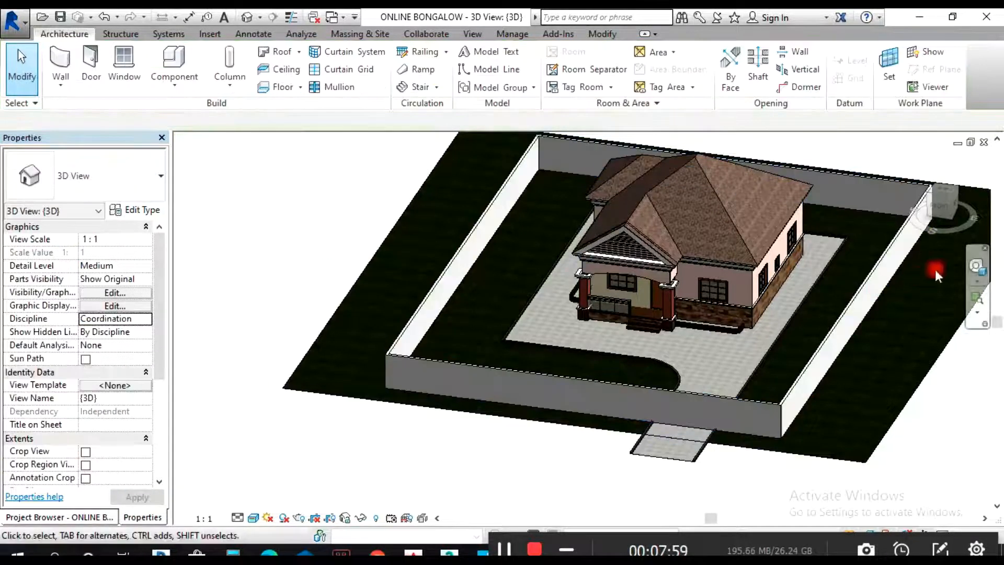
Step: Orbit to face the house front and switch to the Project Browser view list
left_click_drag(935, 275, 749, 355)
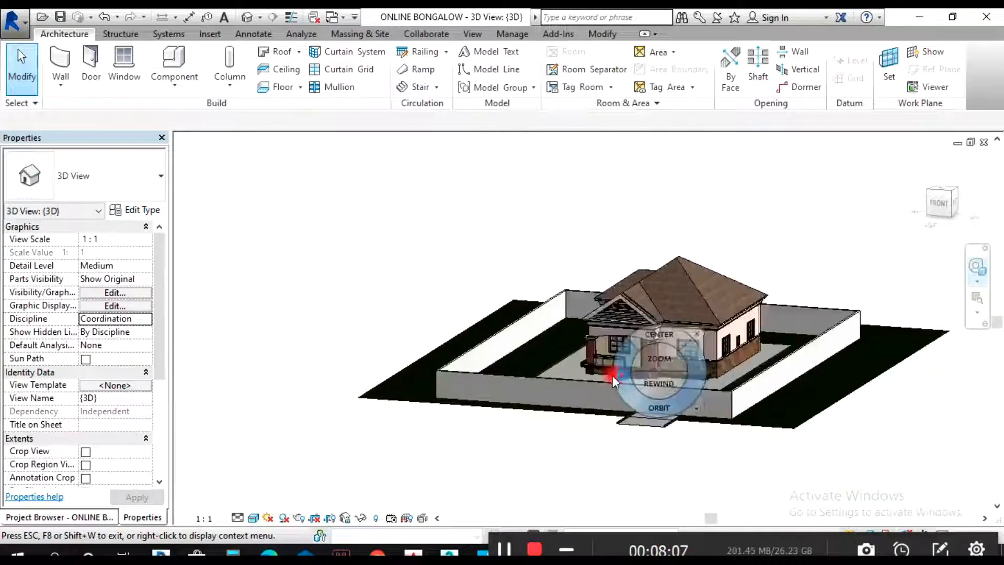
left_click_drag(614, 380, 627, 387)
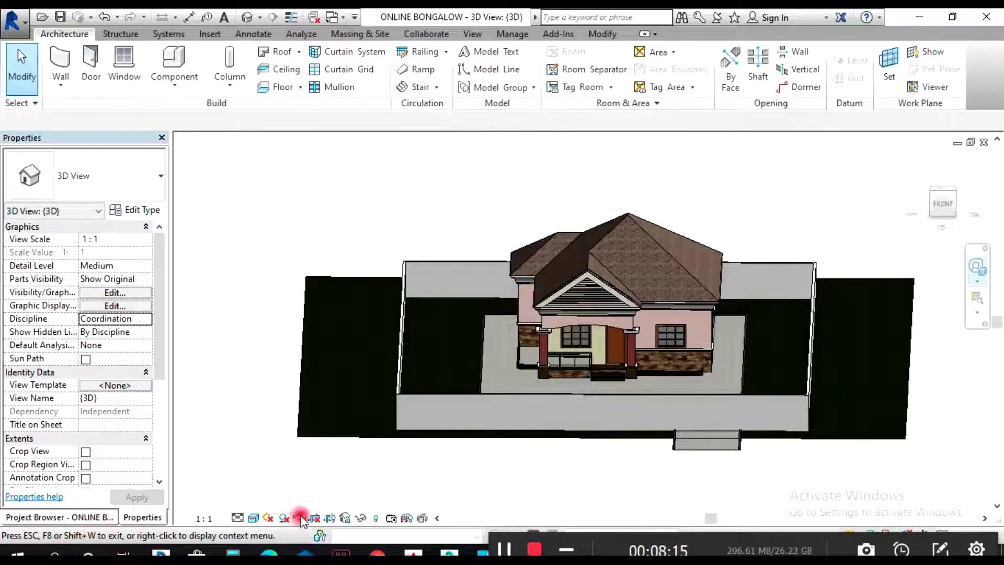
left_click(54, 516)
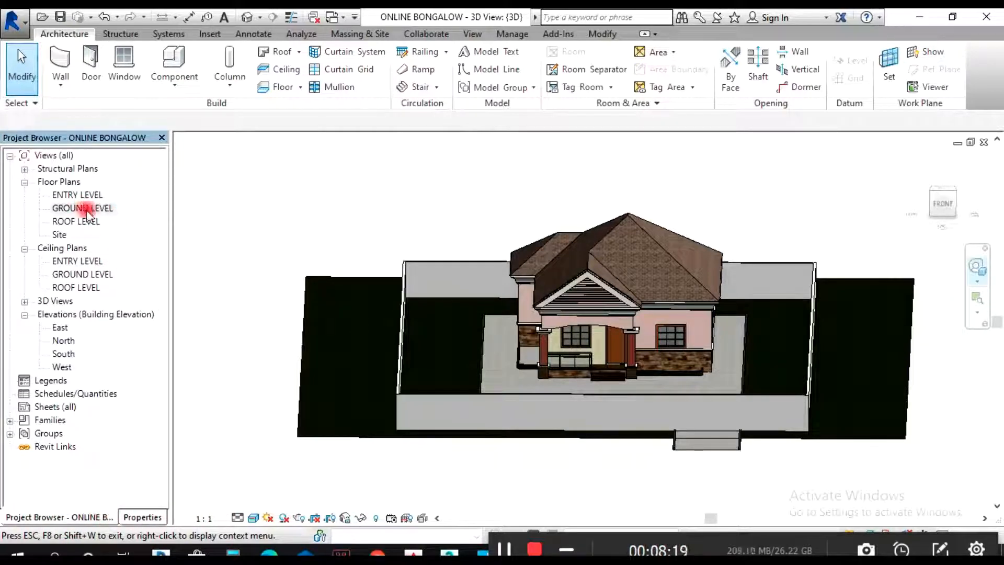
Step: Split the front fence wall on the GROUND LEVEL plan and start Edit Profile on the gate piece
double_click(82, 207)
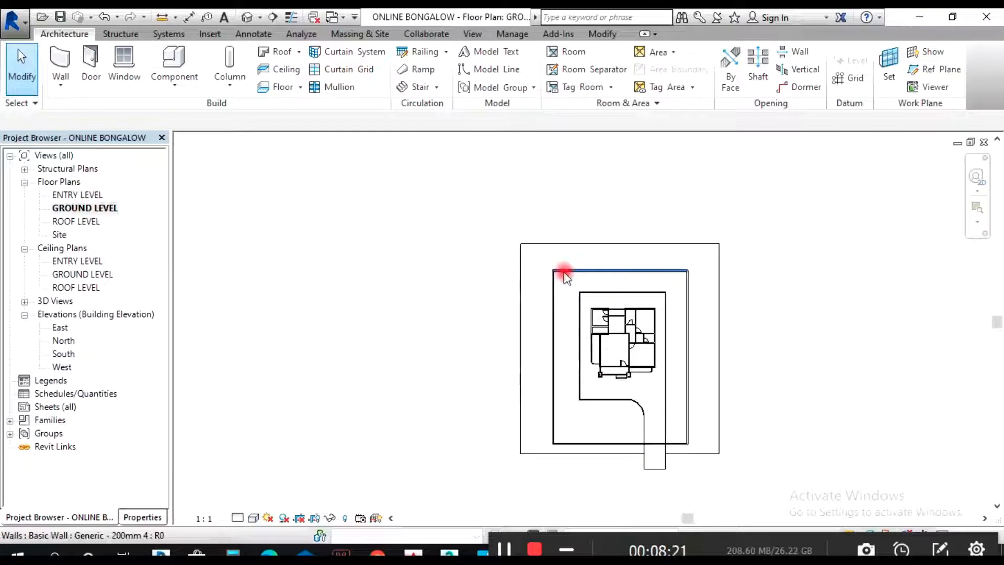
left_click(569, 273)
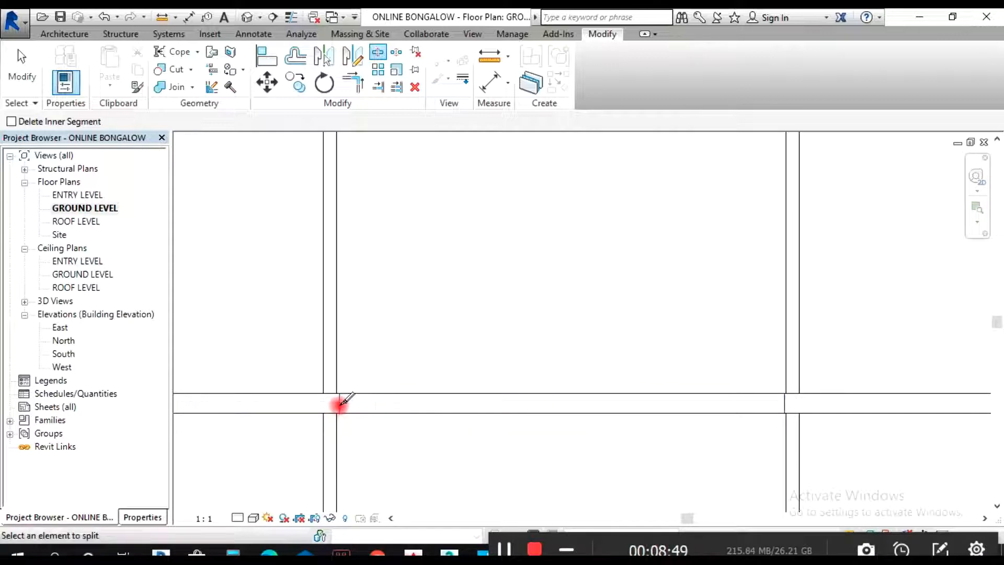
left_click(624, 408)
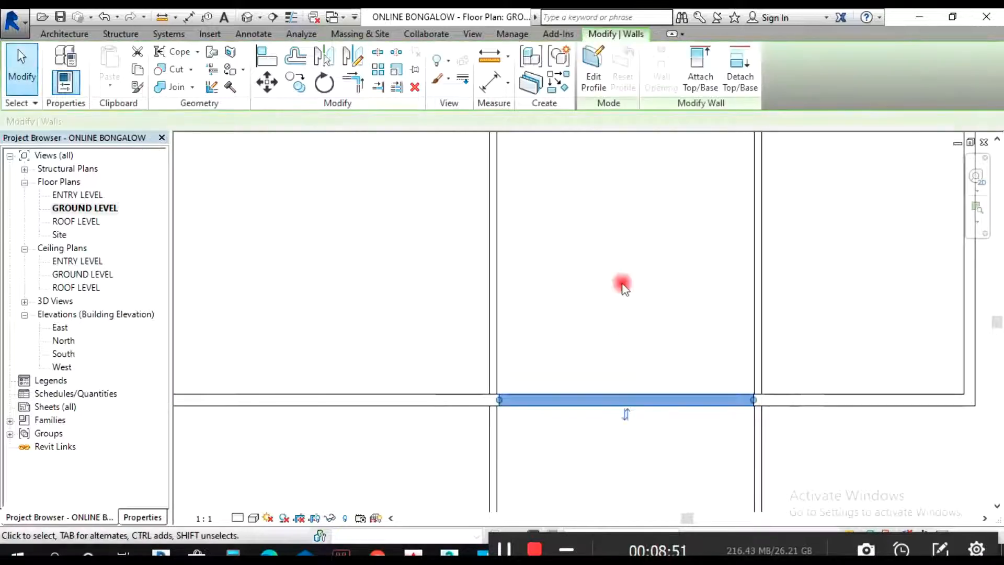
left_click(594, 68)
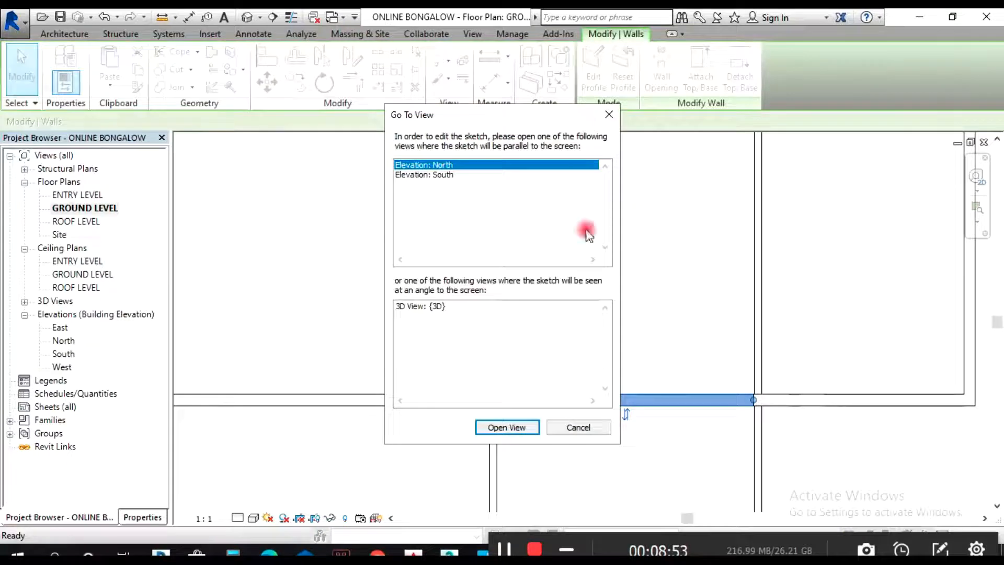
Step: Accept the suggested view for profile editing and bring up the gate section's Type Properties
left_click(508, 427)
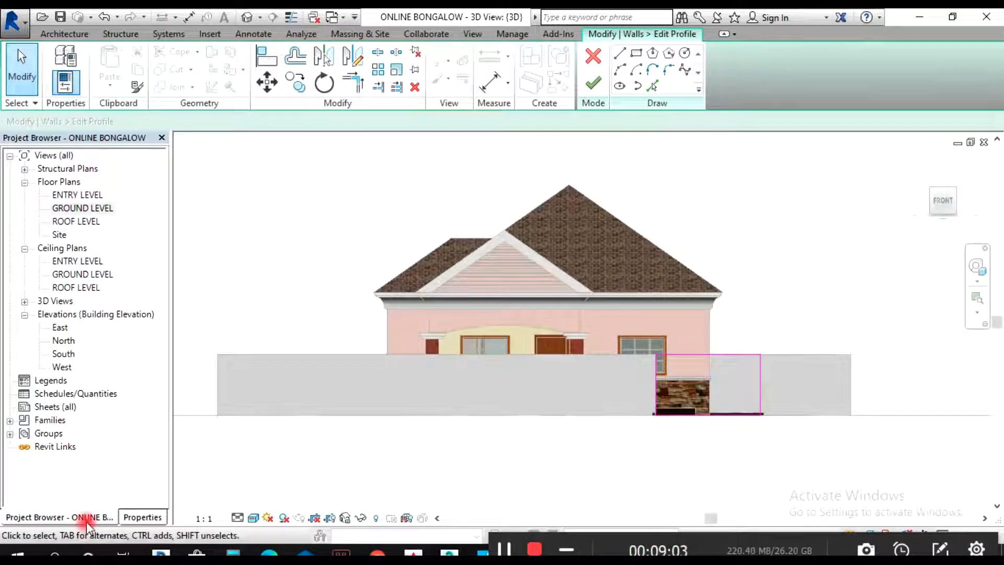
left_click(142, 517)
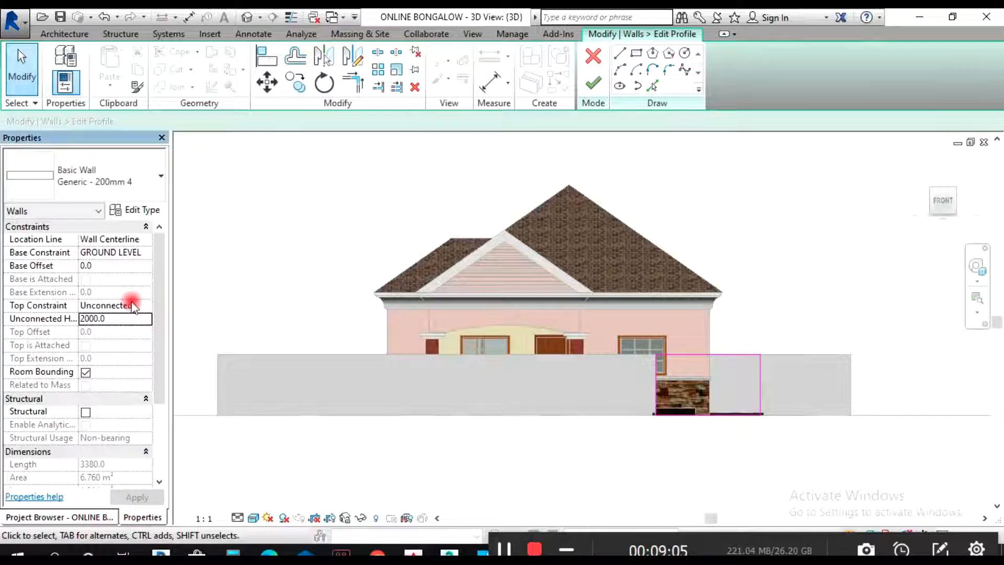
left_click(142, 209)
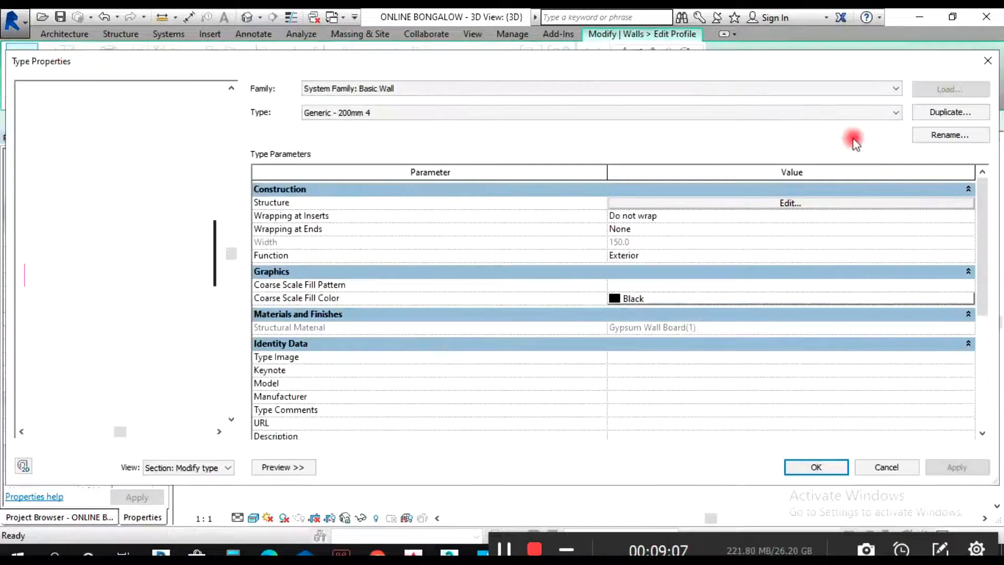
mouse_move(517, 313)
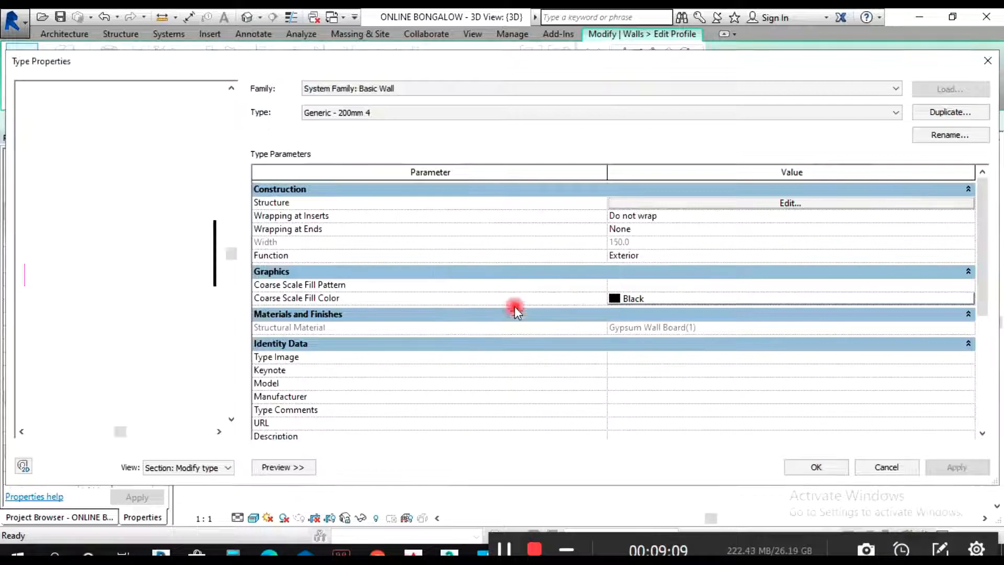
Step: Duplicate Gypsum Wall Board(1) as Gypsum Wall Board(2) and pick a pale pink colour for it
left_click(791, 202)
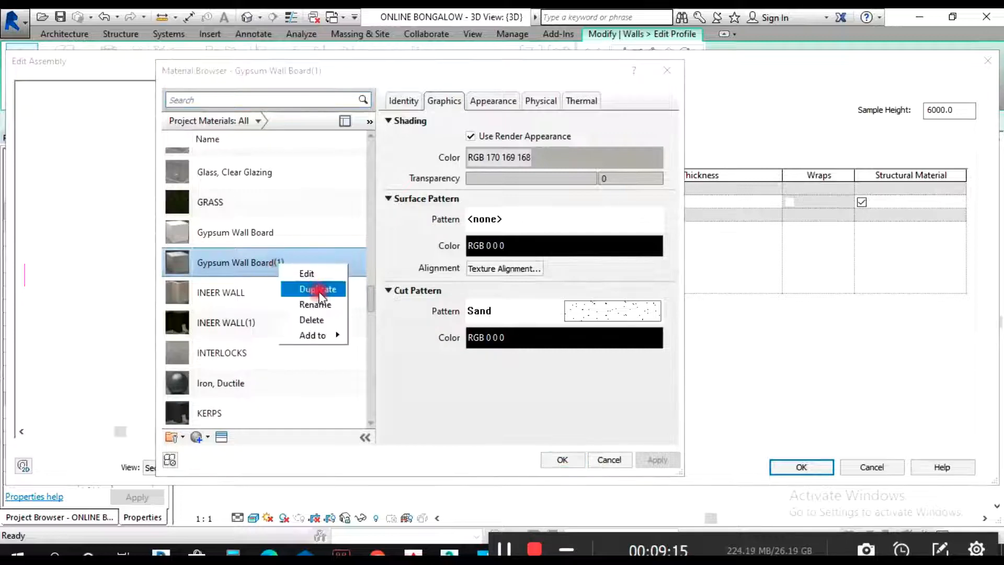
left_click(318, 289)
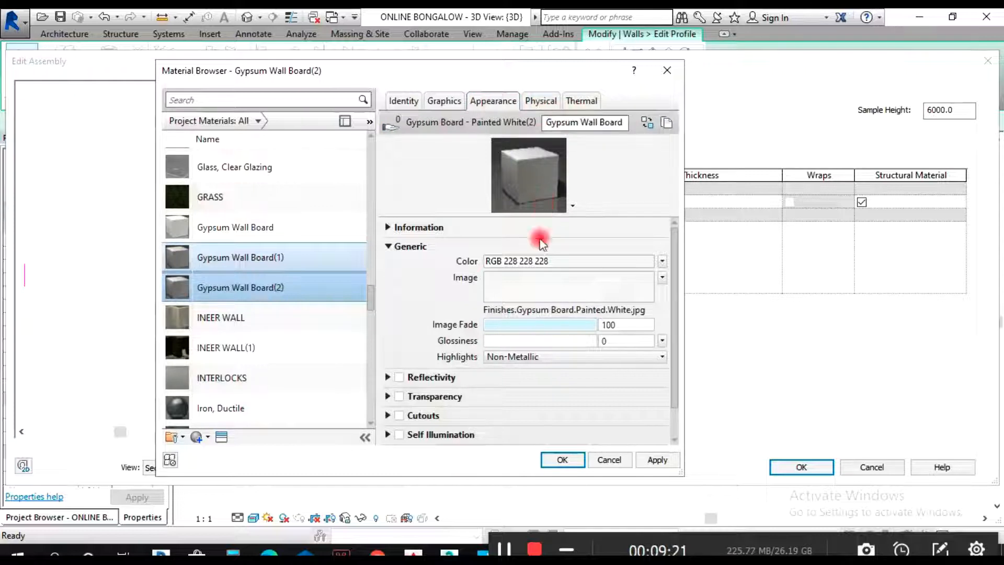
left_click(661, 262)
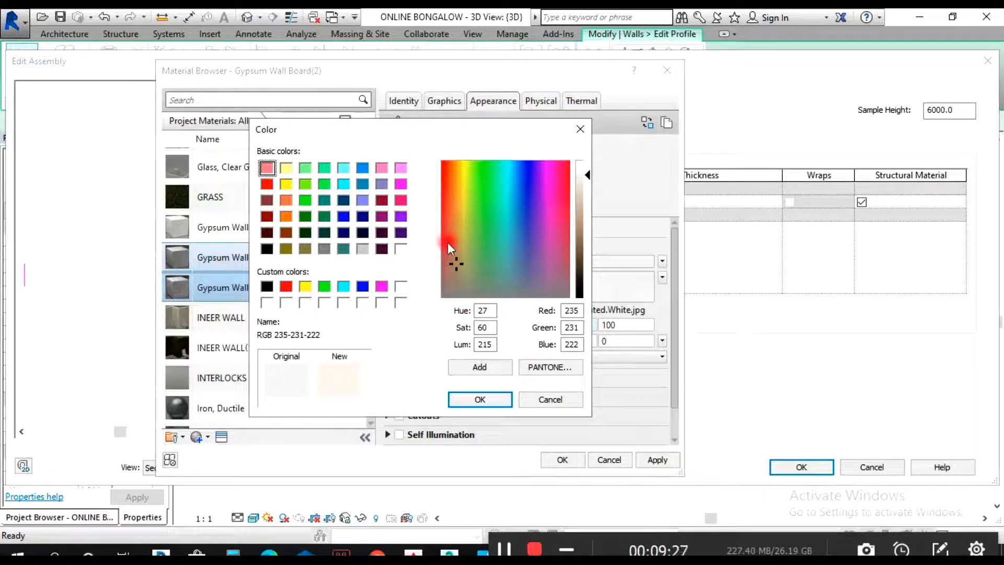
left_click(450, 246)
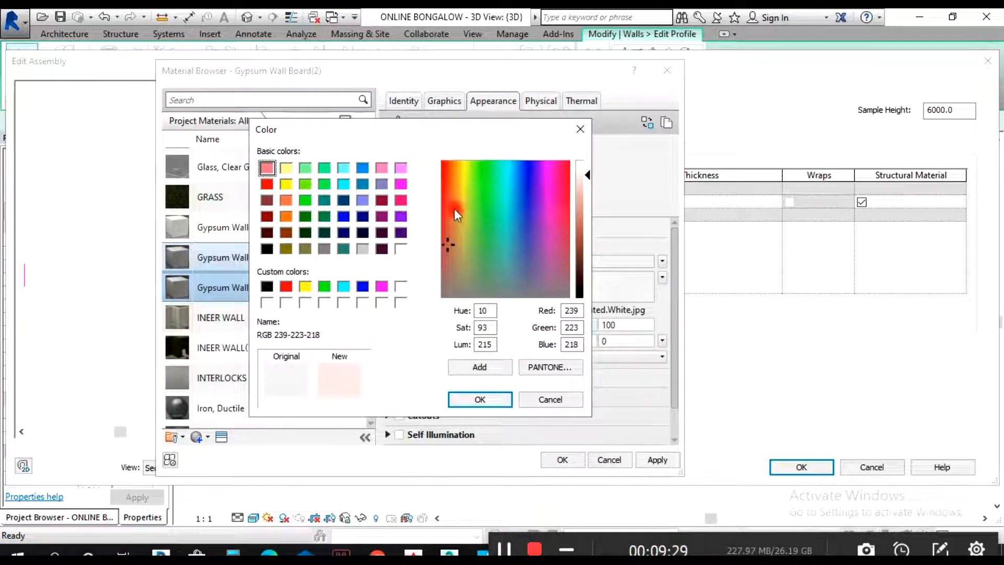
left_click(448, 190)
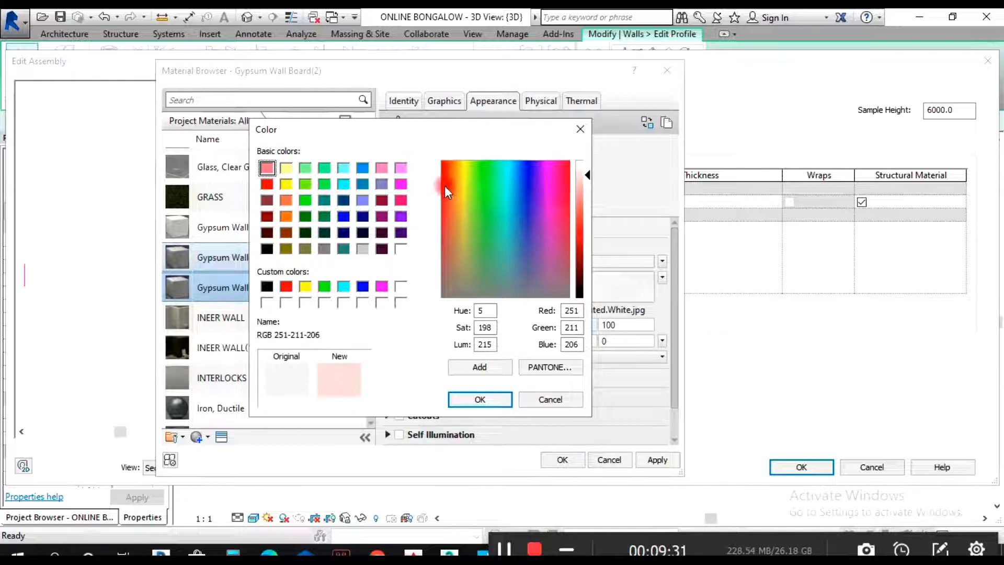